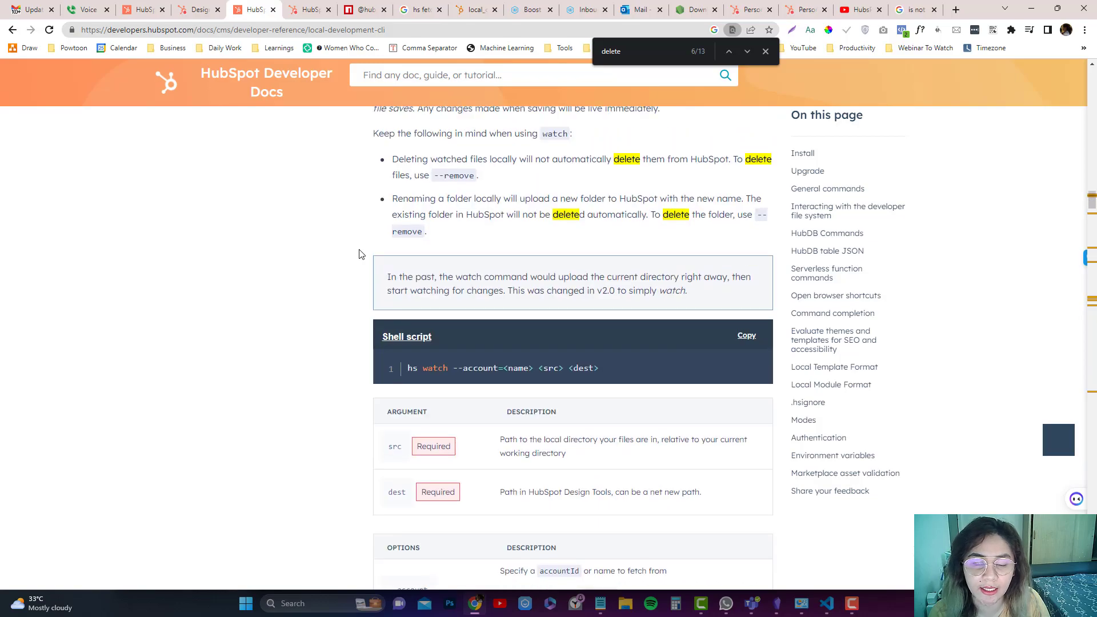
- Read the CLI reference down to the fetch command, noting --help and the src argument
scroll("down", 3)
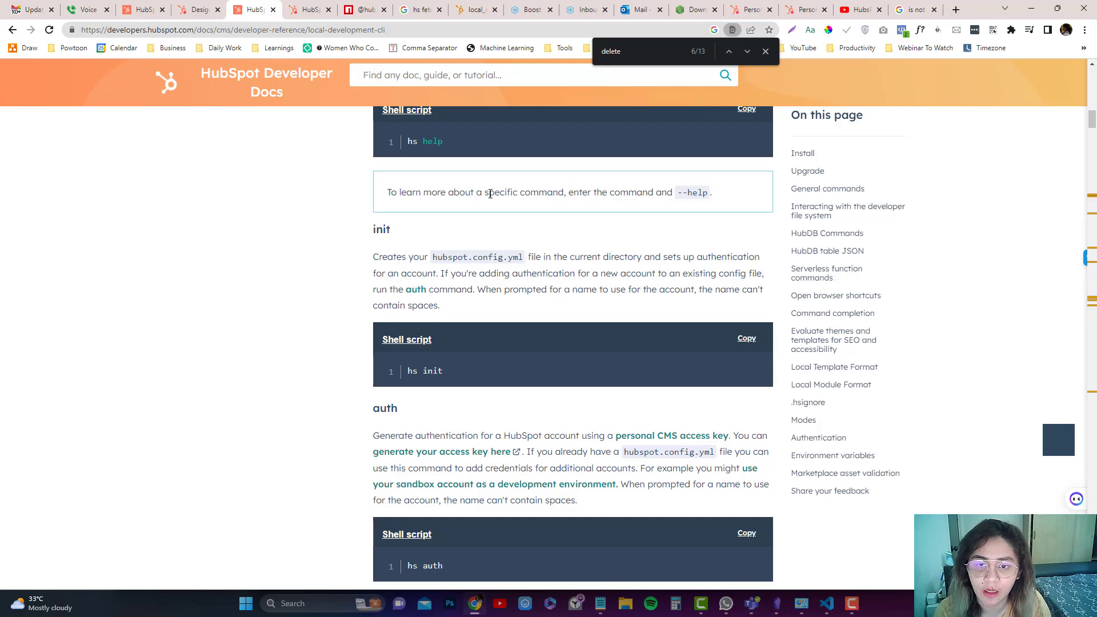
double_click(693, 193)
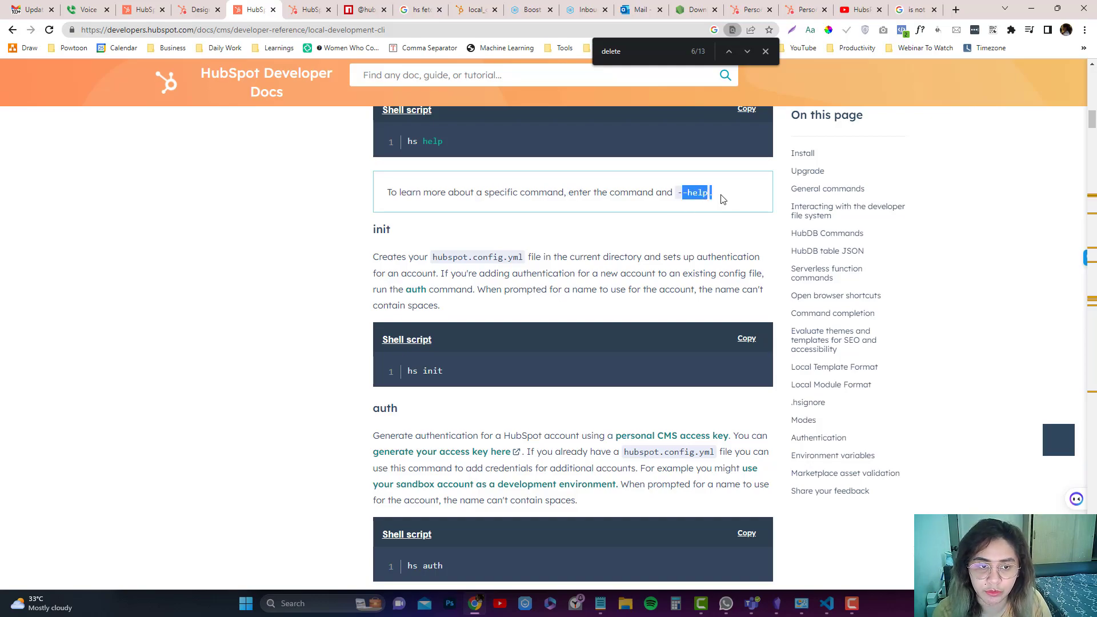
scroll("down", 3)
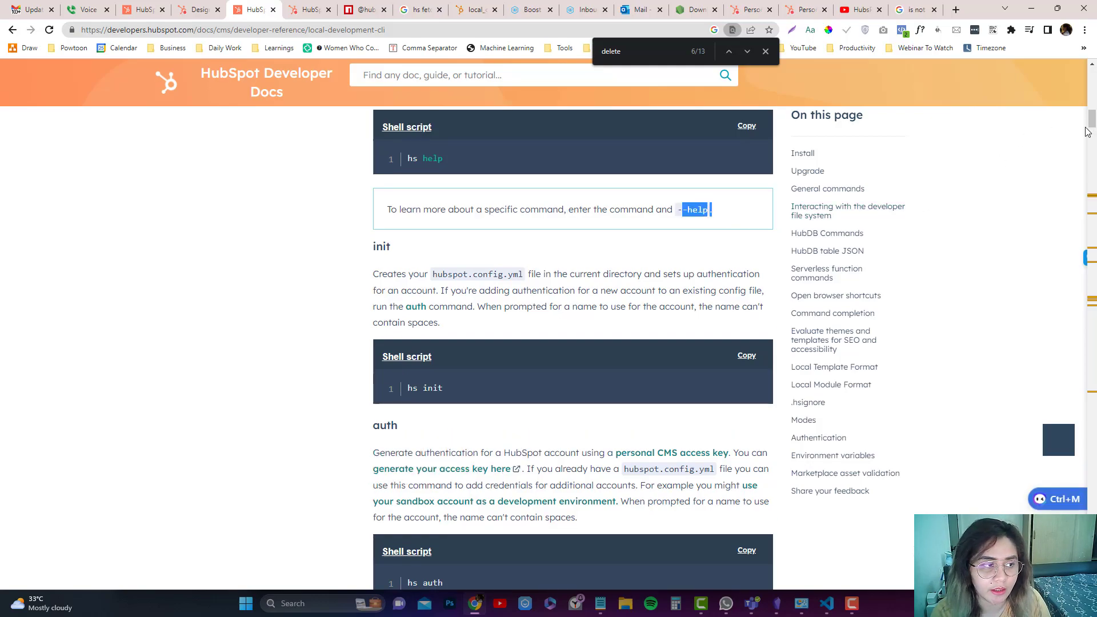
scroll("down", 3)
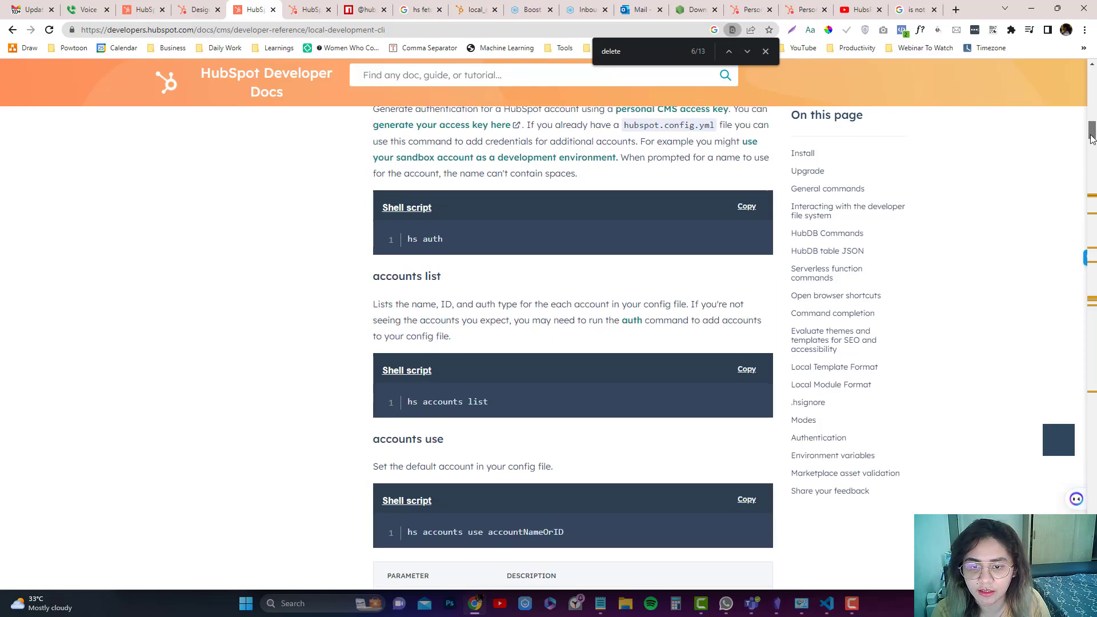
scroll("down", 3)
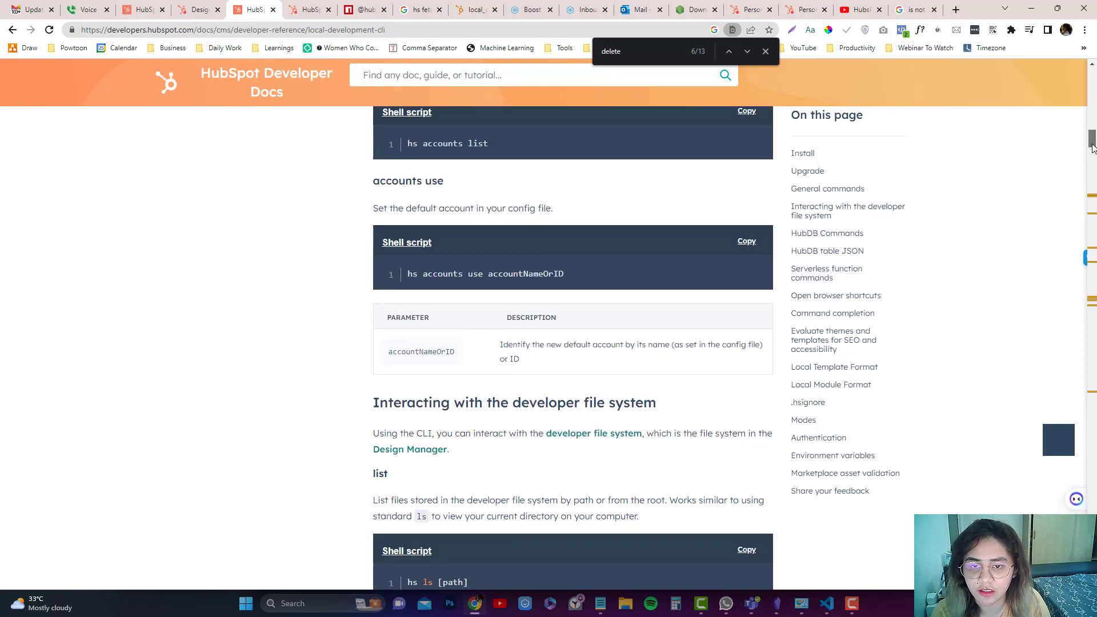
scroll("down", 3)
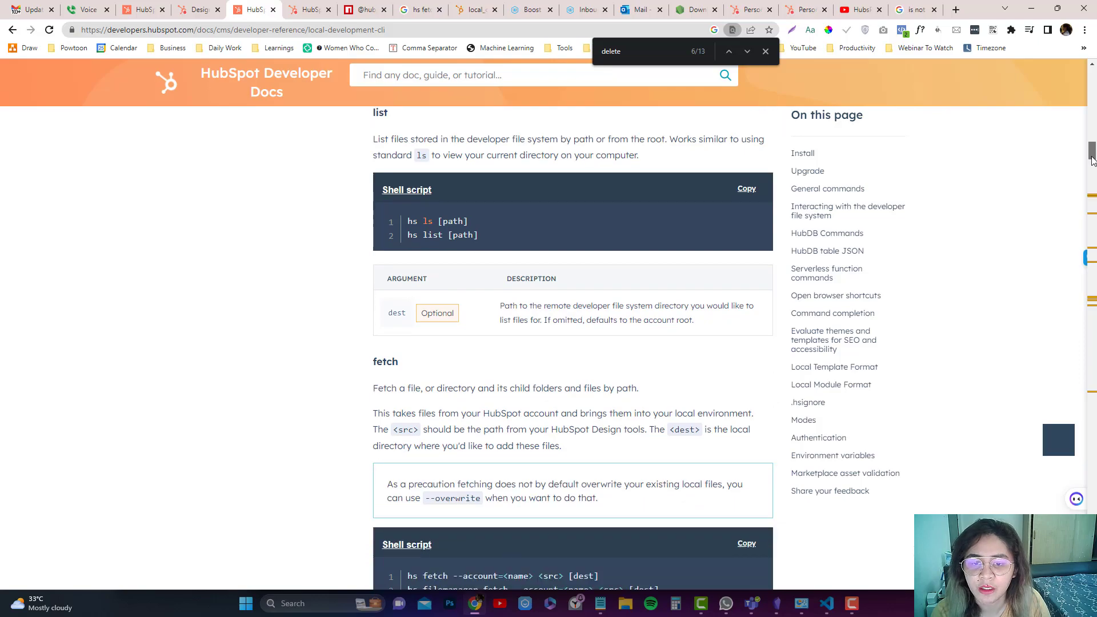
scroll("down", 3)
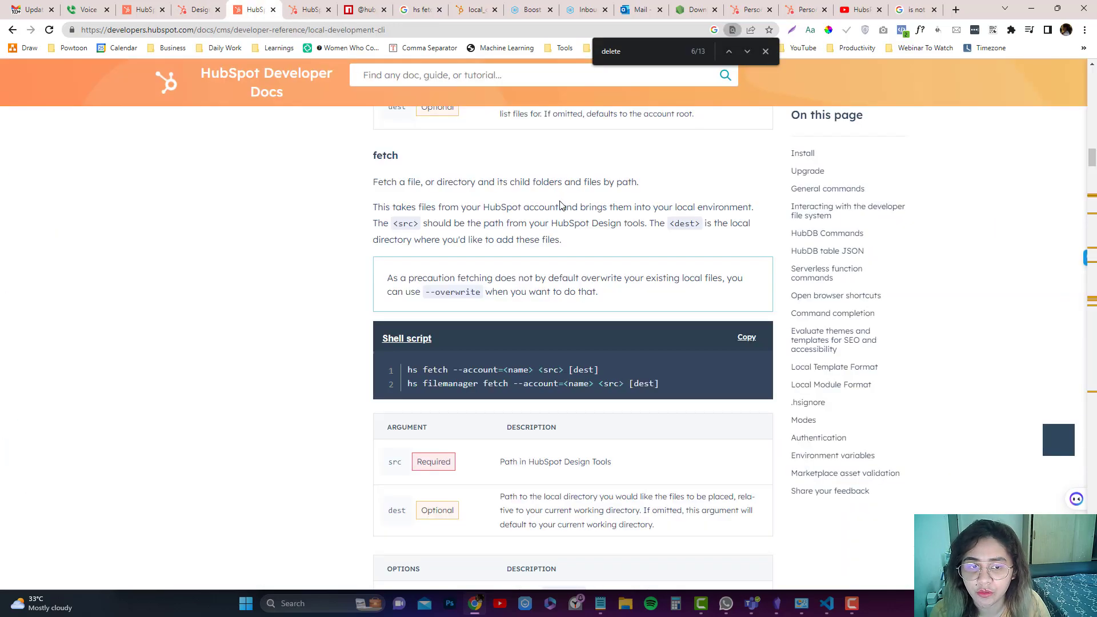
mouse_move(432, 233)
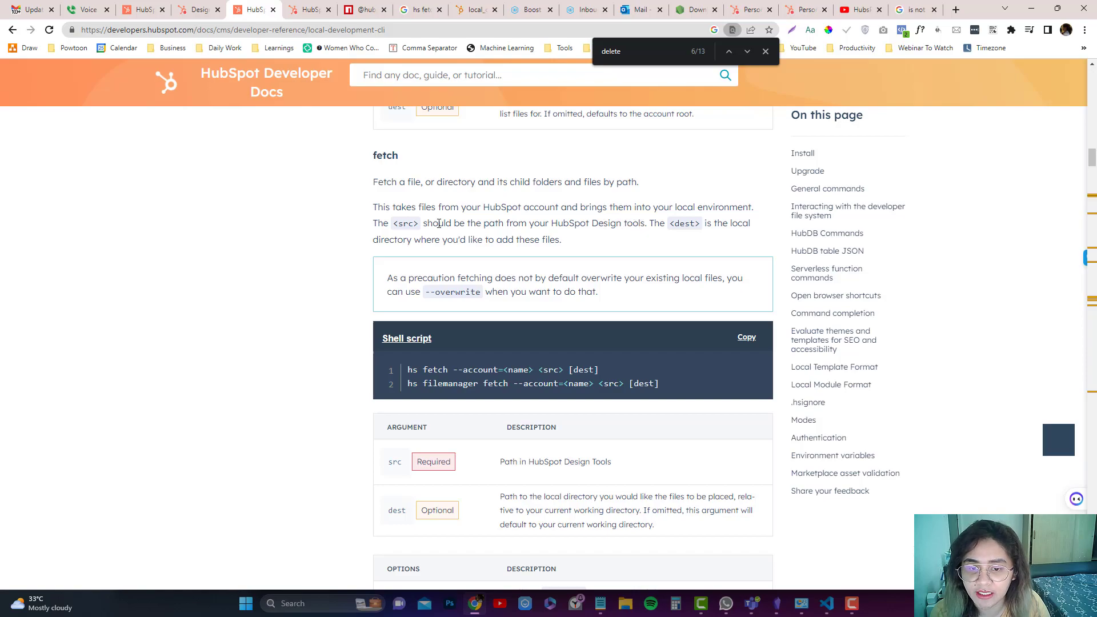
double_click(552, 369)
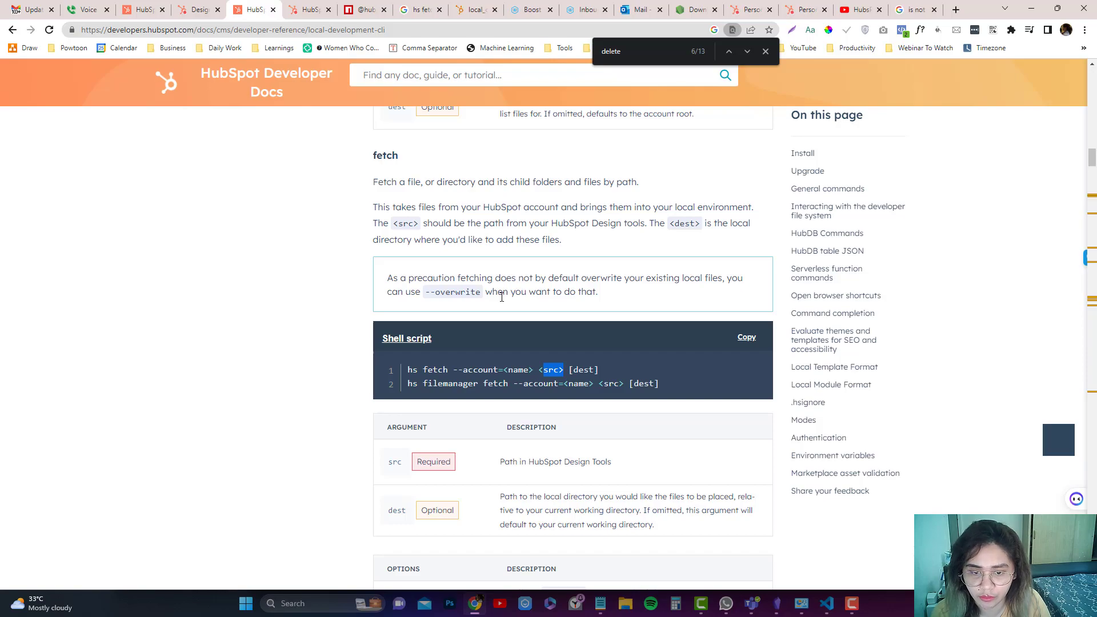
left_click(826, 603)
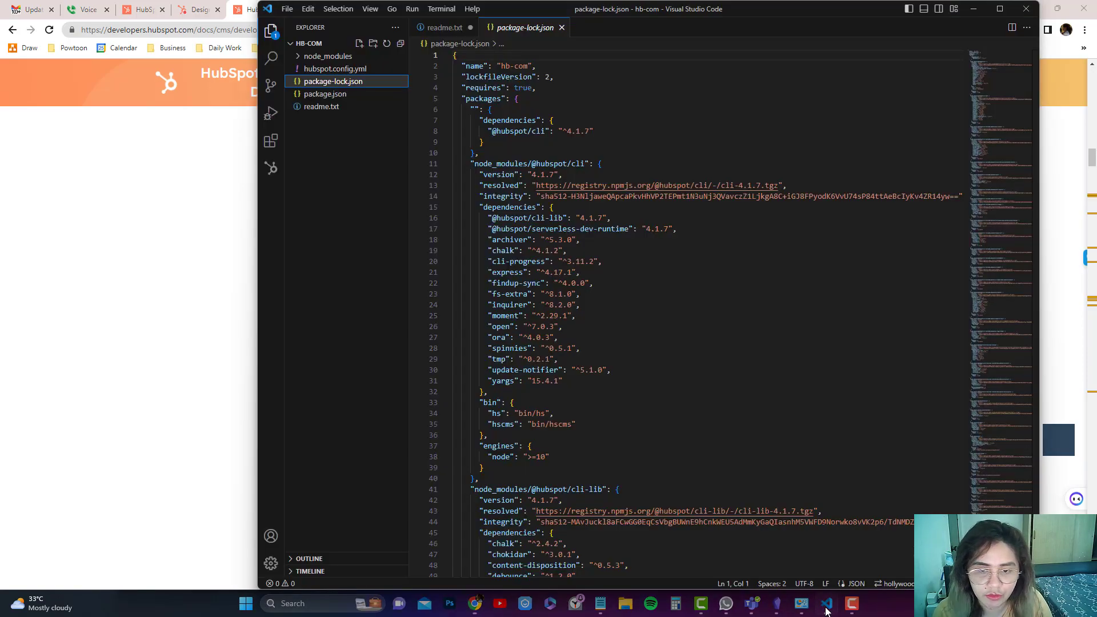
- Open a bash terminal and type 'hs fetch --account=hollyw2023' without running it
left_click(441, 9)
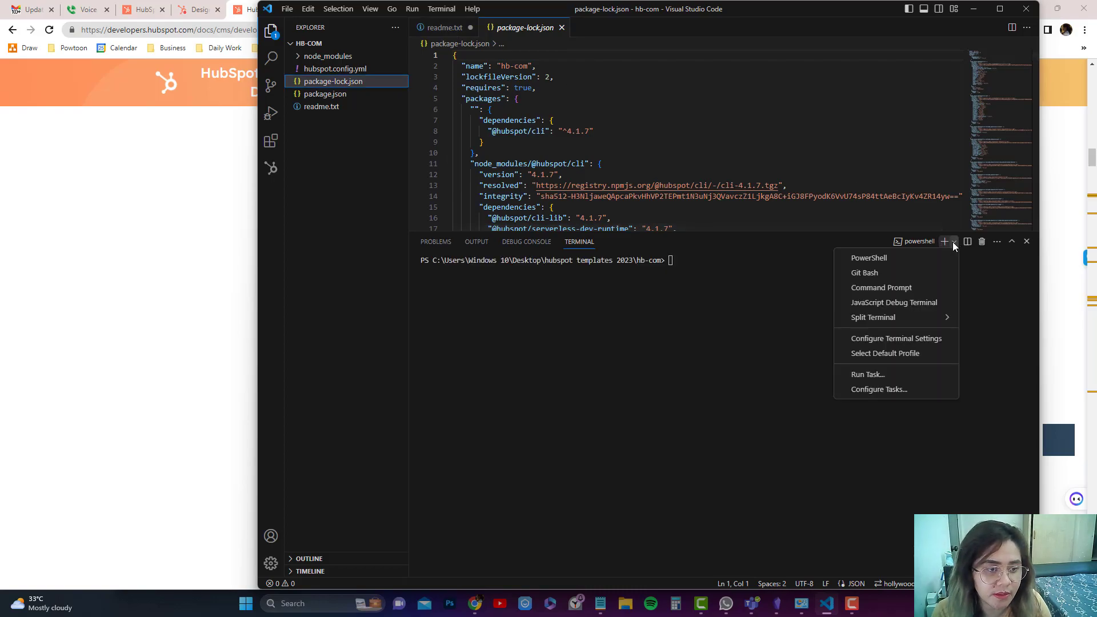
left_click(864, 272)
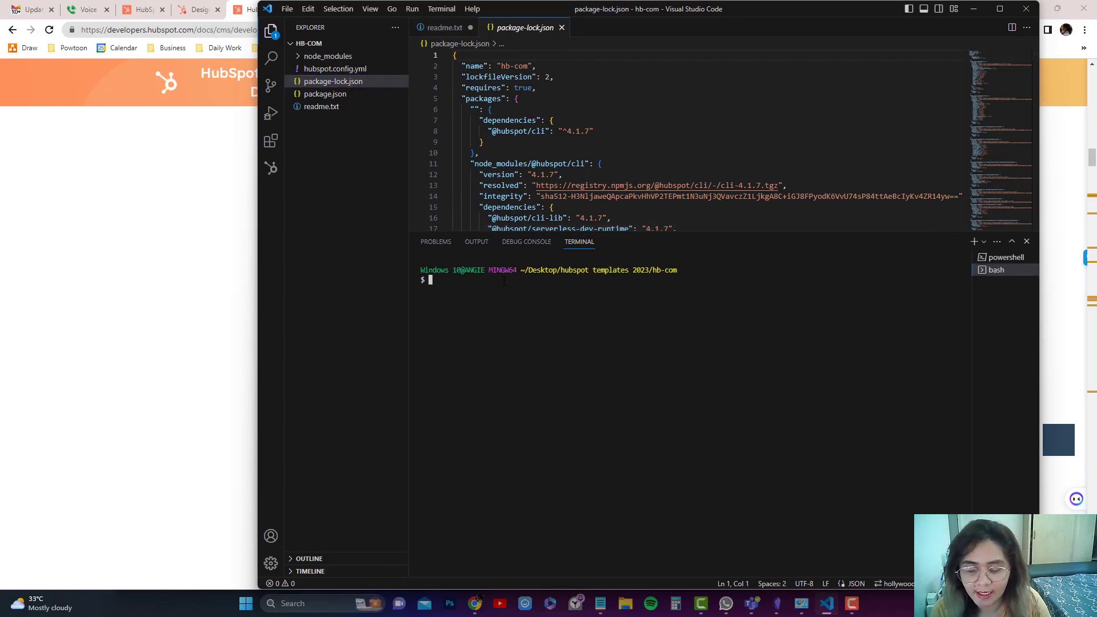
type("hs")
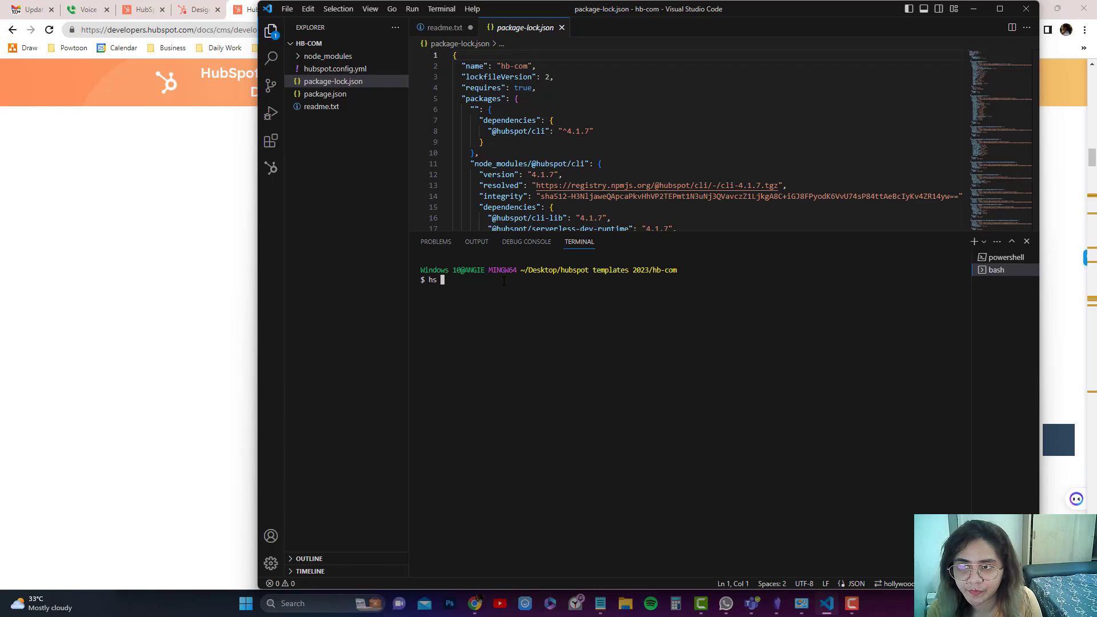
type("fetch")
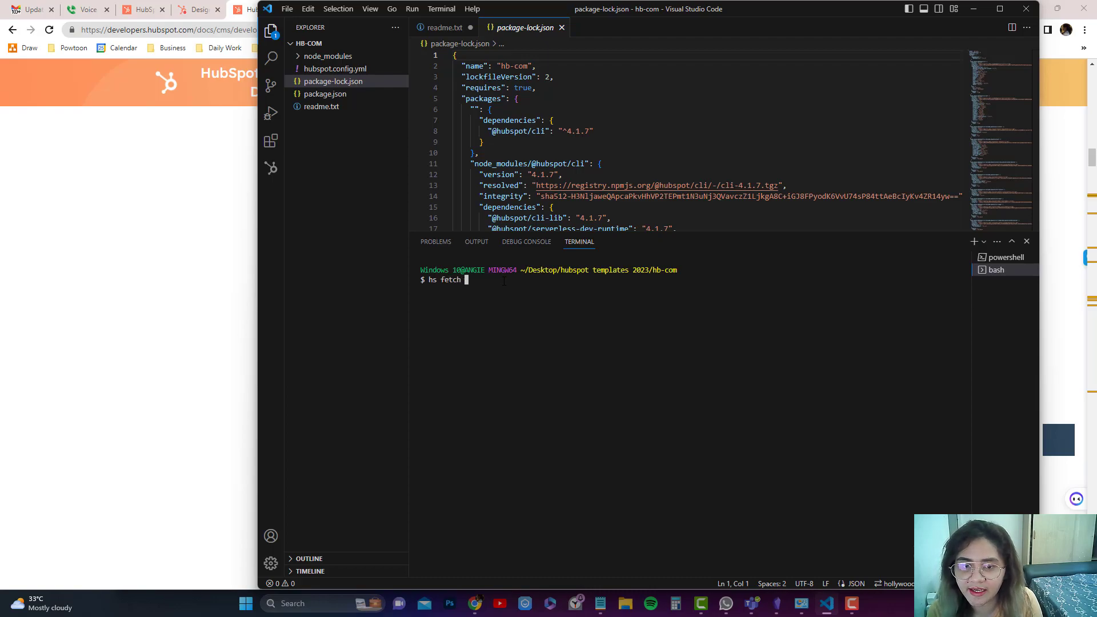
type("--a")
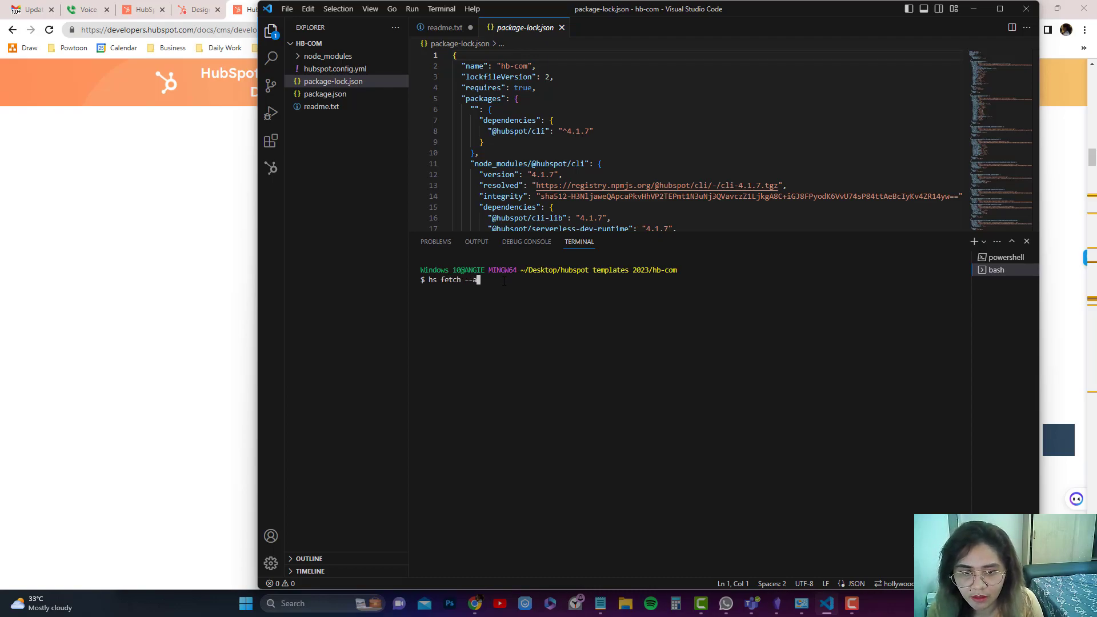
type("ccount=")
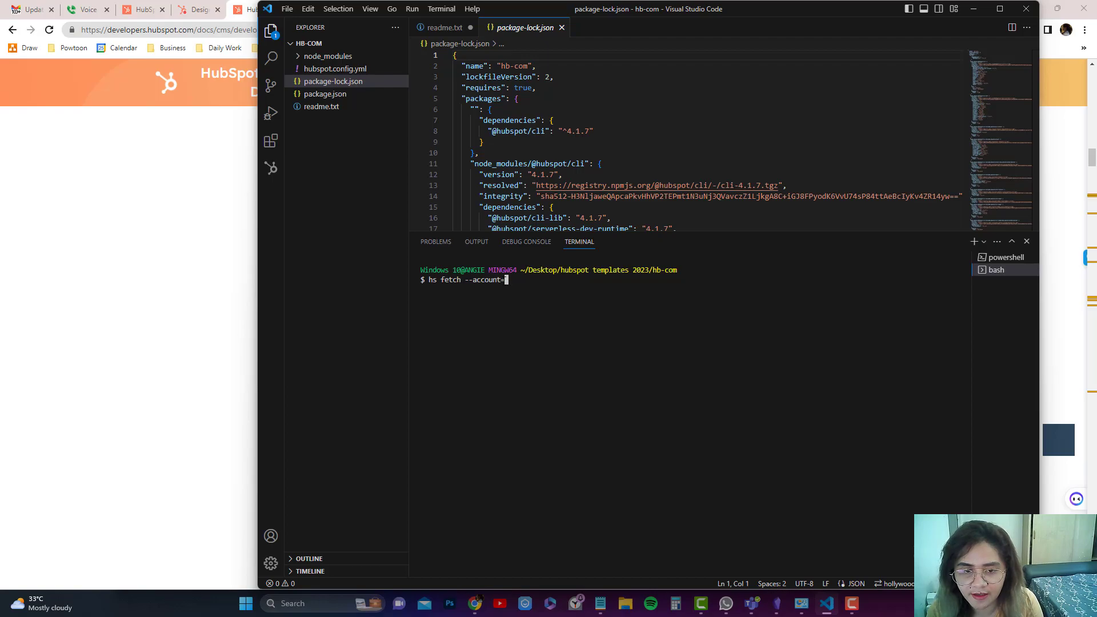
type("hollywoodbranded")
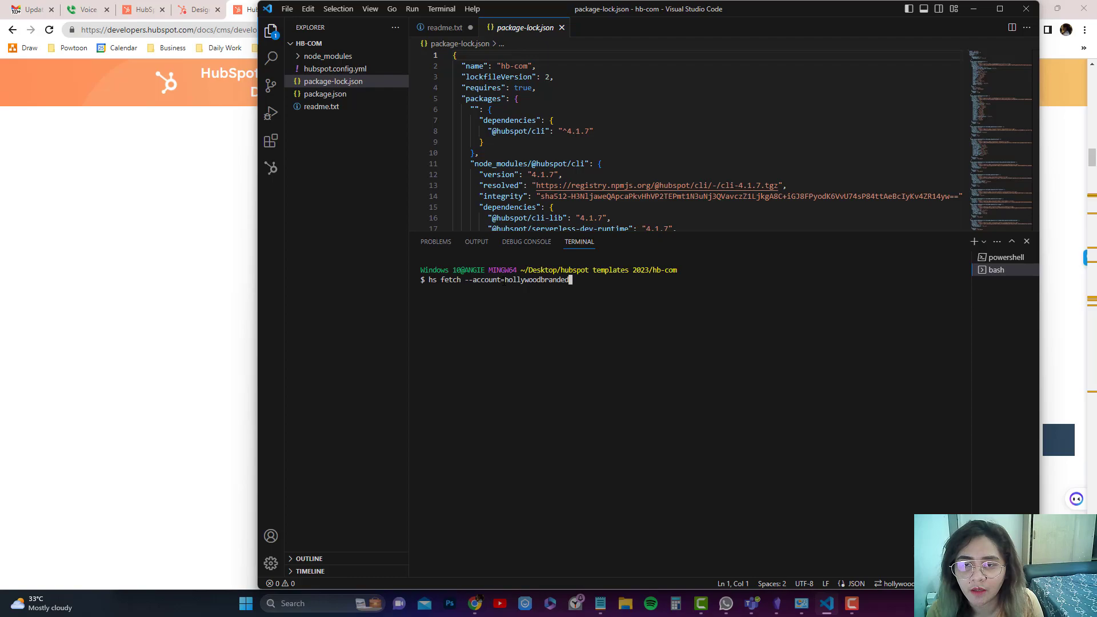
mouse_move(334, 68)
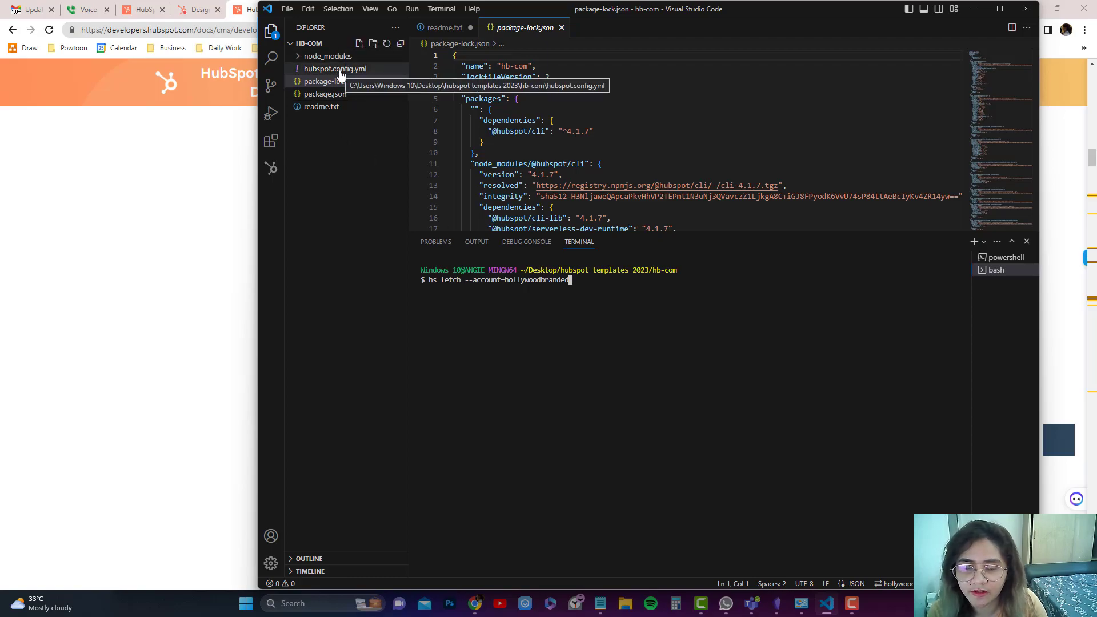
type("2")
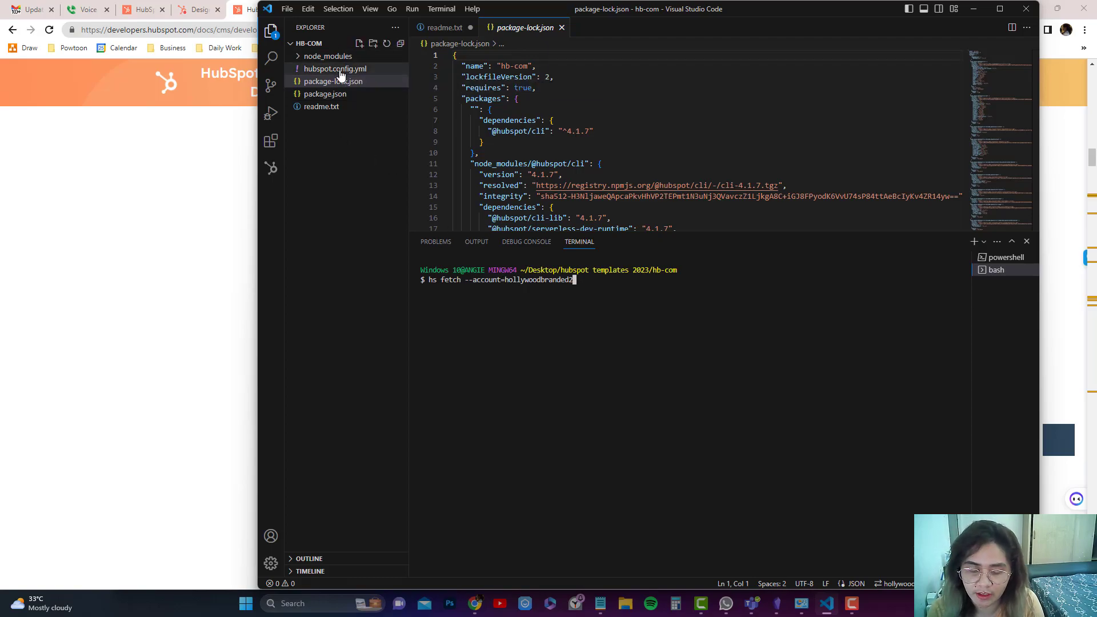
type("023")
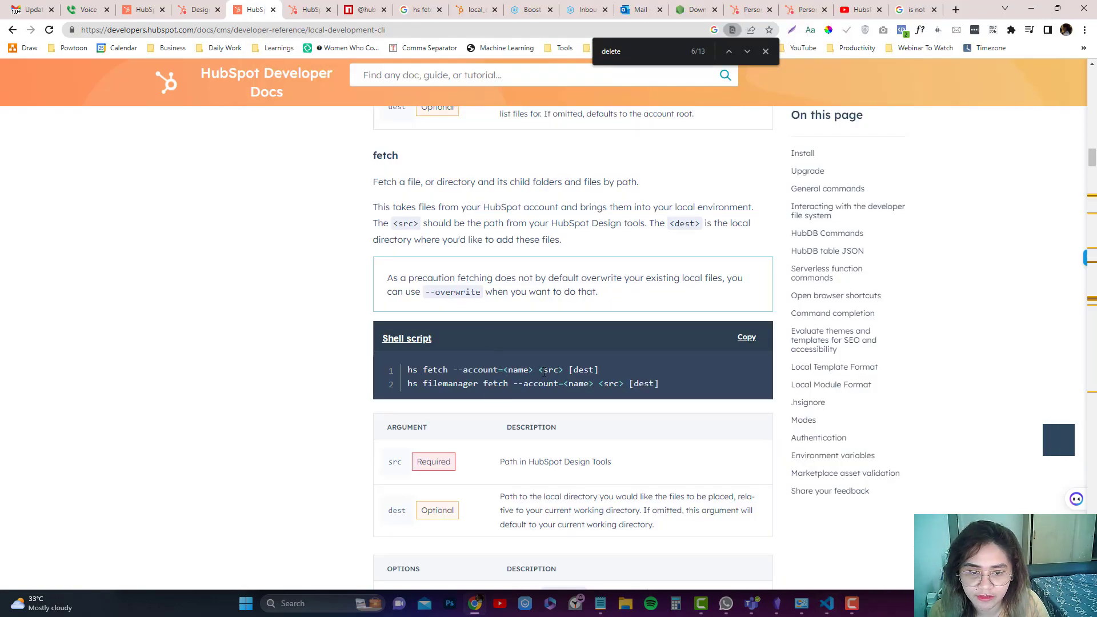
mouse_move(499, 215)
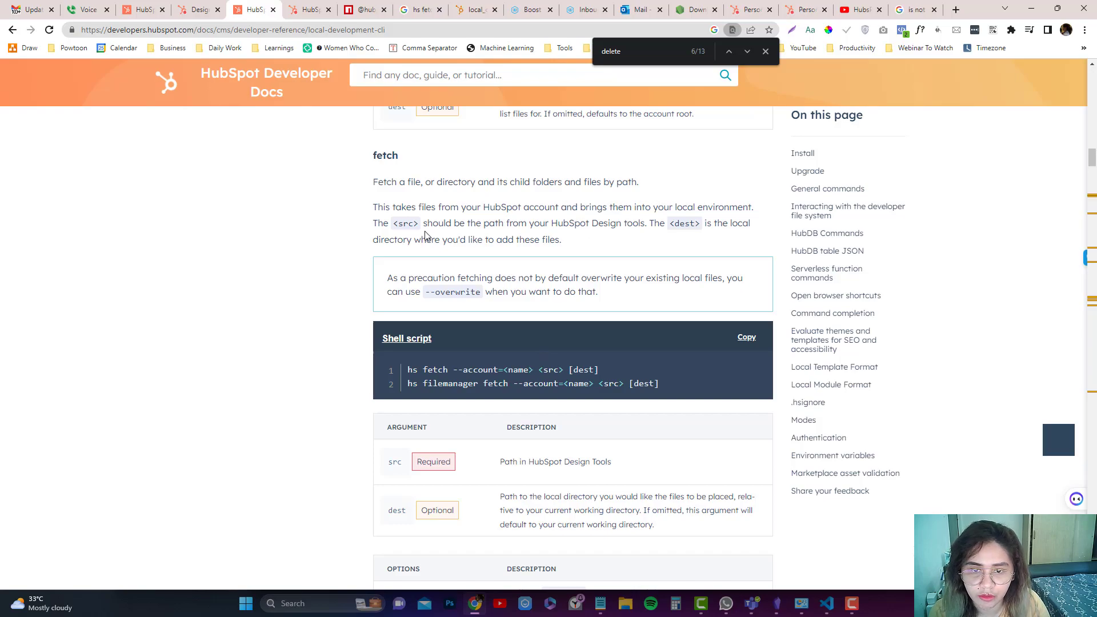
mouse_move(826, 603)
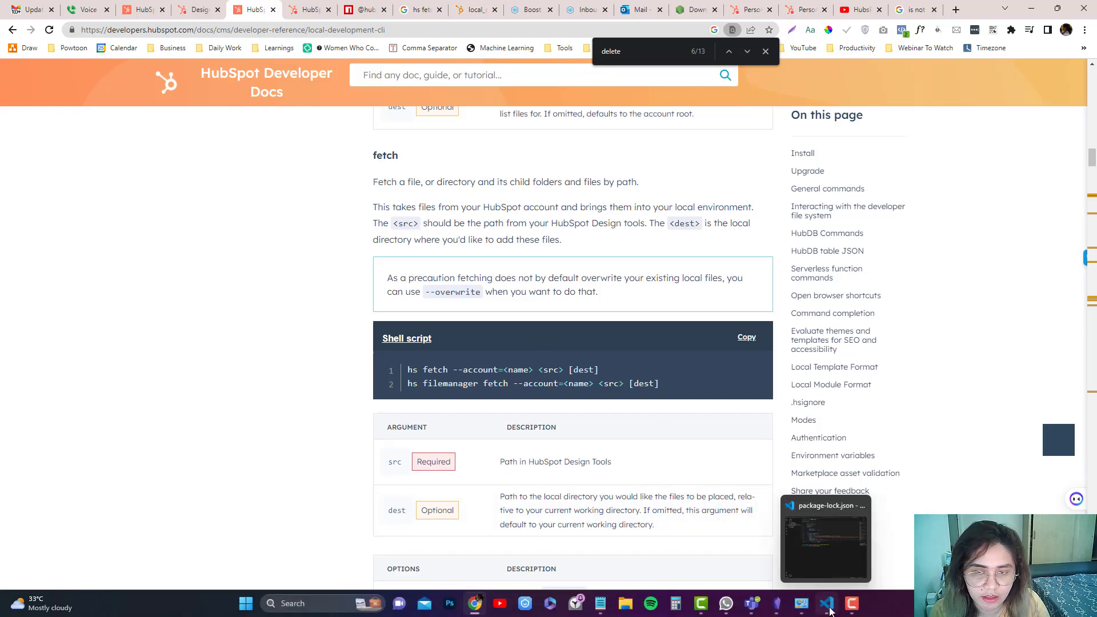
left_click(826, 603)
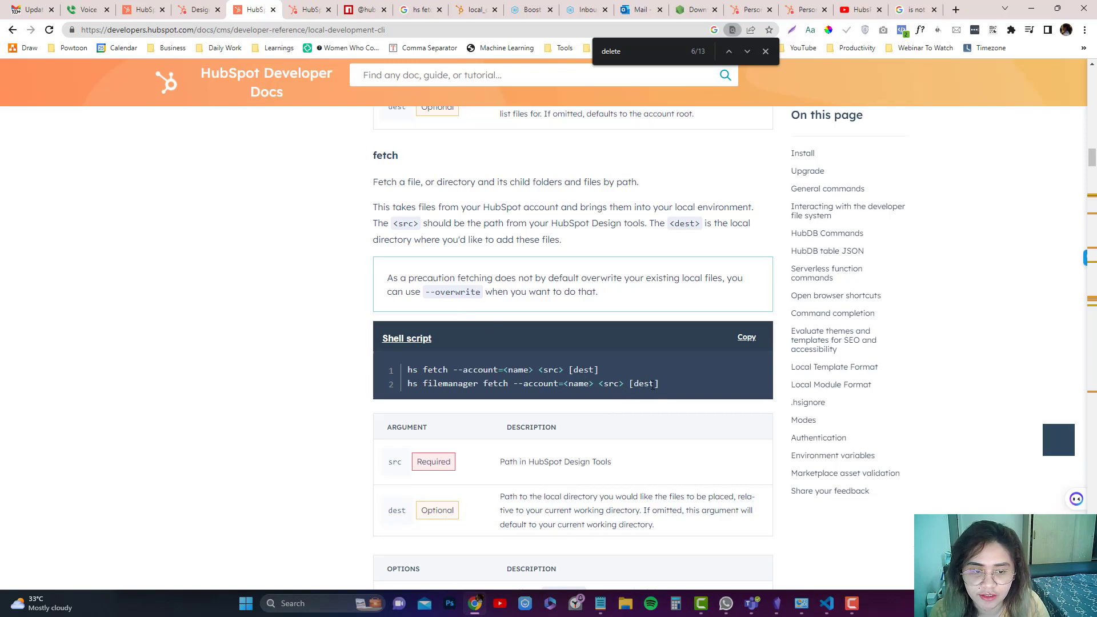
mouse_move(458, 302)
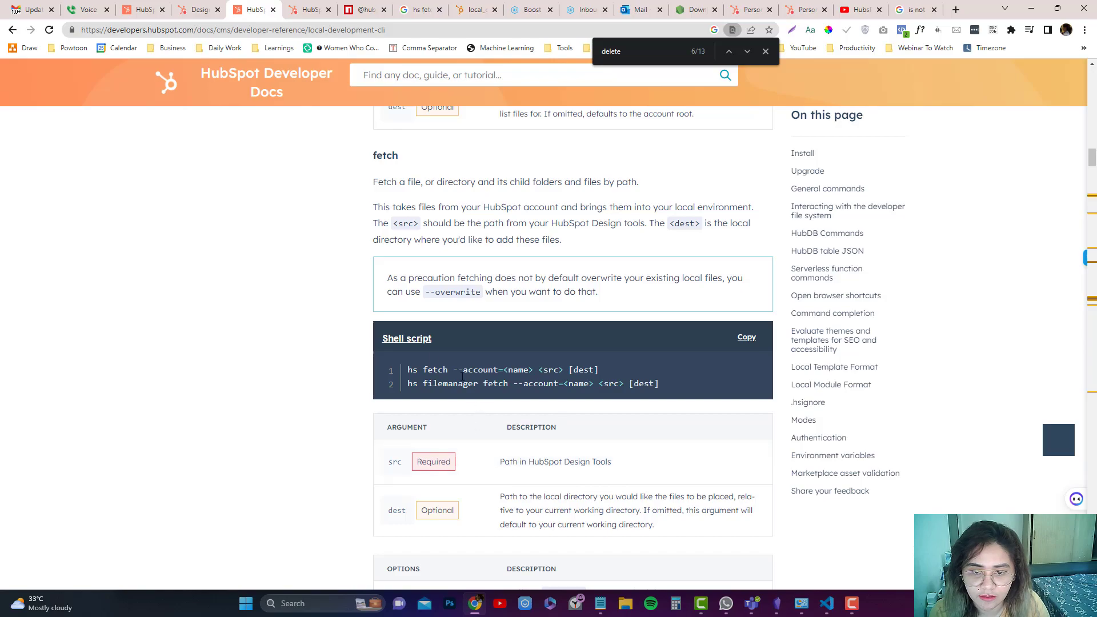
mouse_move(1035, 283)
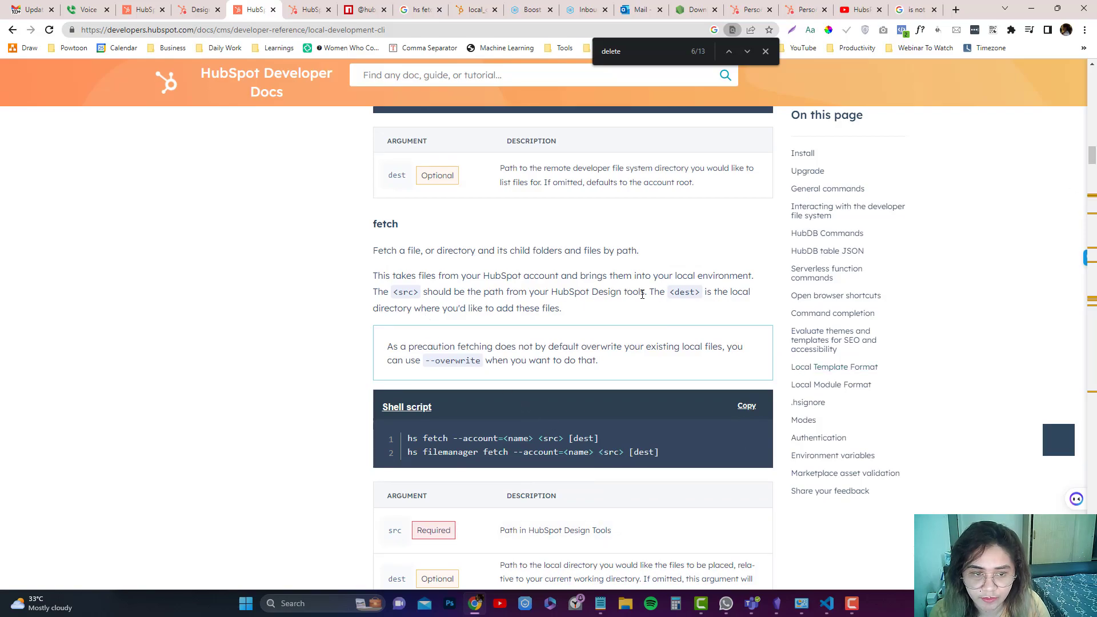
left_click(198, 9)
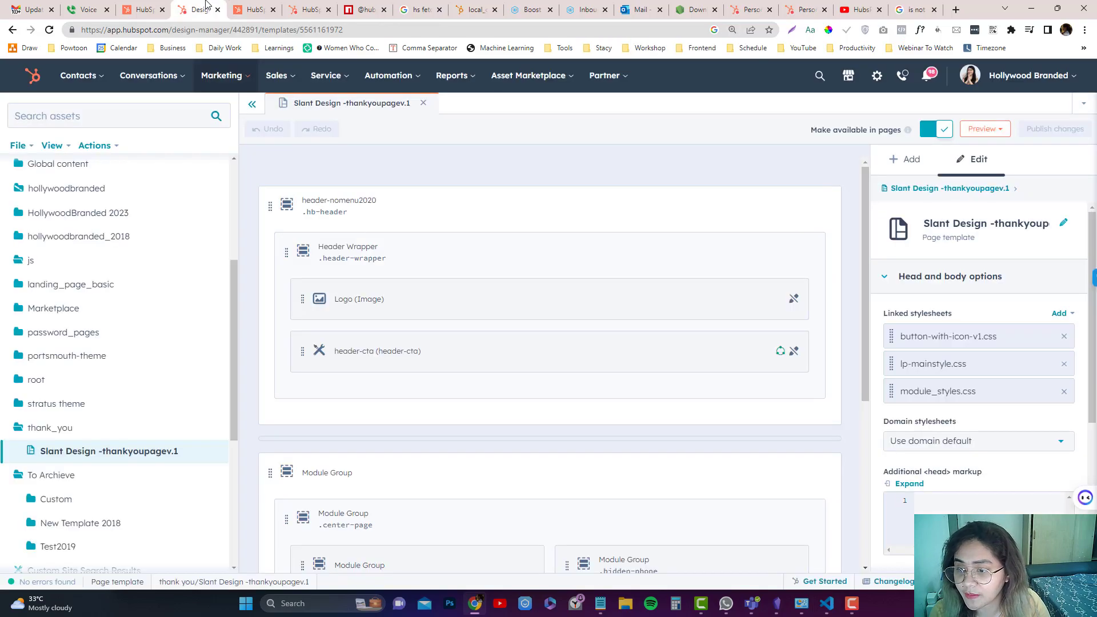
mouse_move(49, 427)
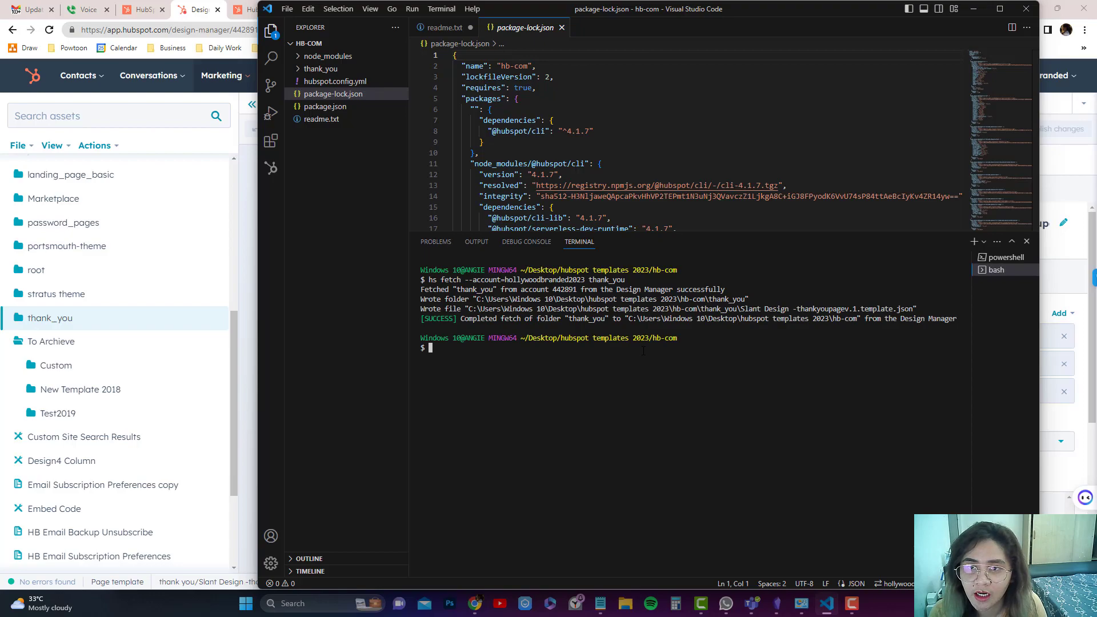
- Expand and collapse the thank_you folder to see the fetched Slant Design template
left_click(320, 69)
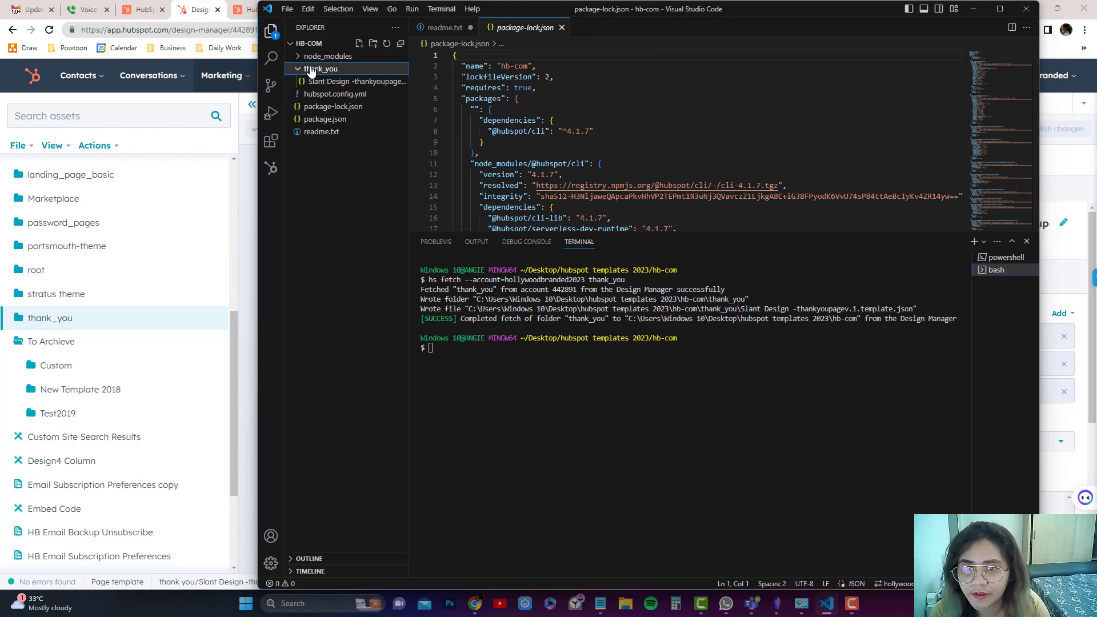
left_click(320, 69)
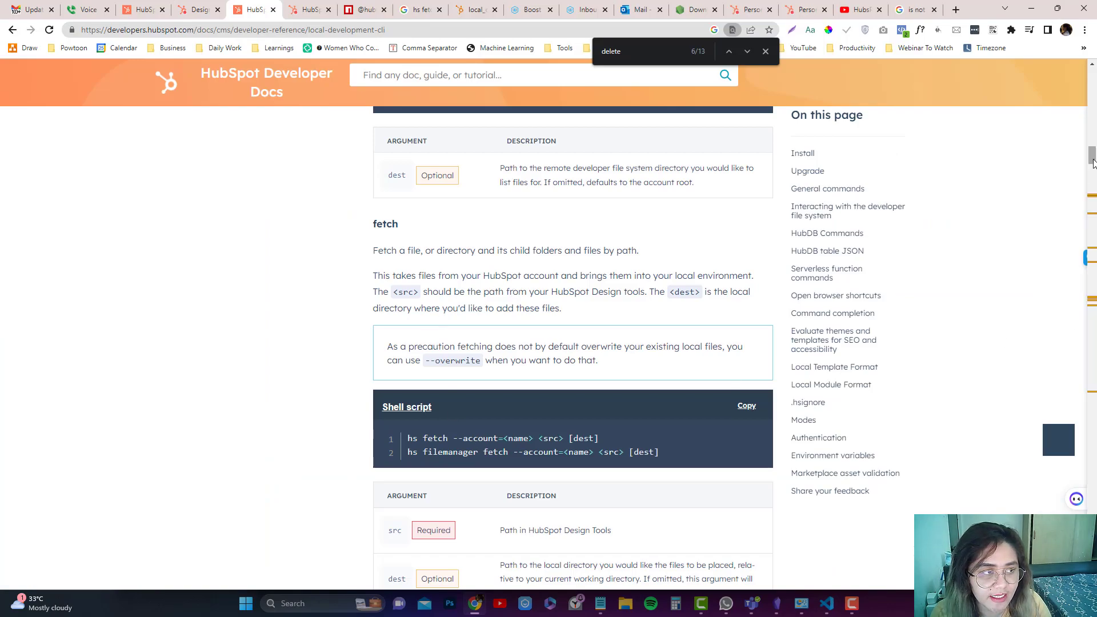
- Scroll to the fetch syntax and pick out the dest argument
scroll("down", 3)
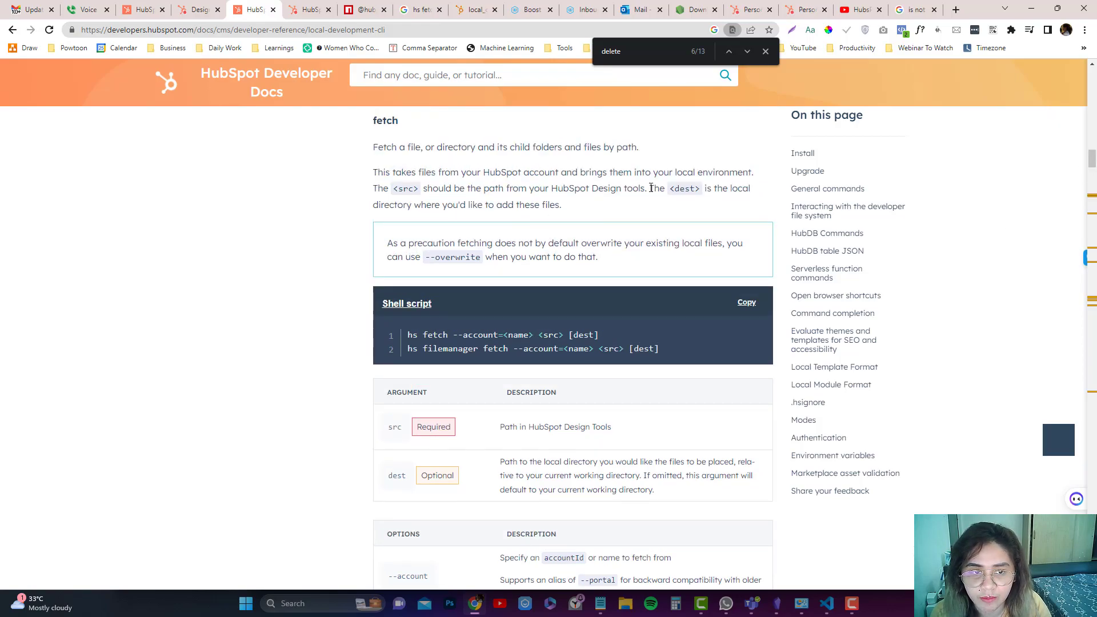
double_click(584, 335)
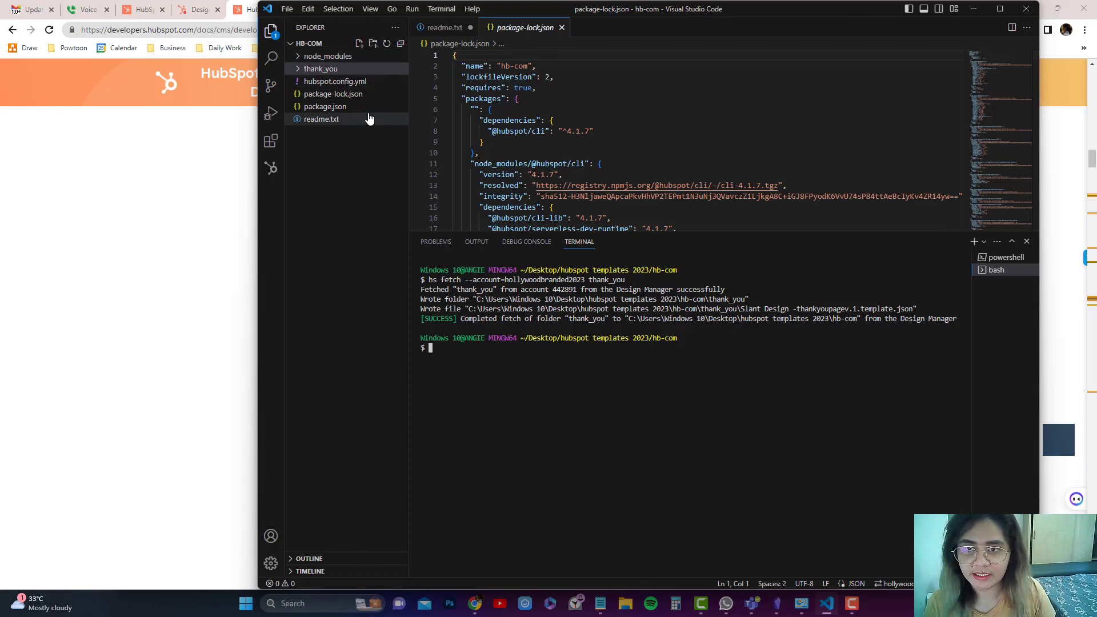
- Check the local thank_you template against Design Manager, then return to the docs
left_click(320, 68)
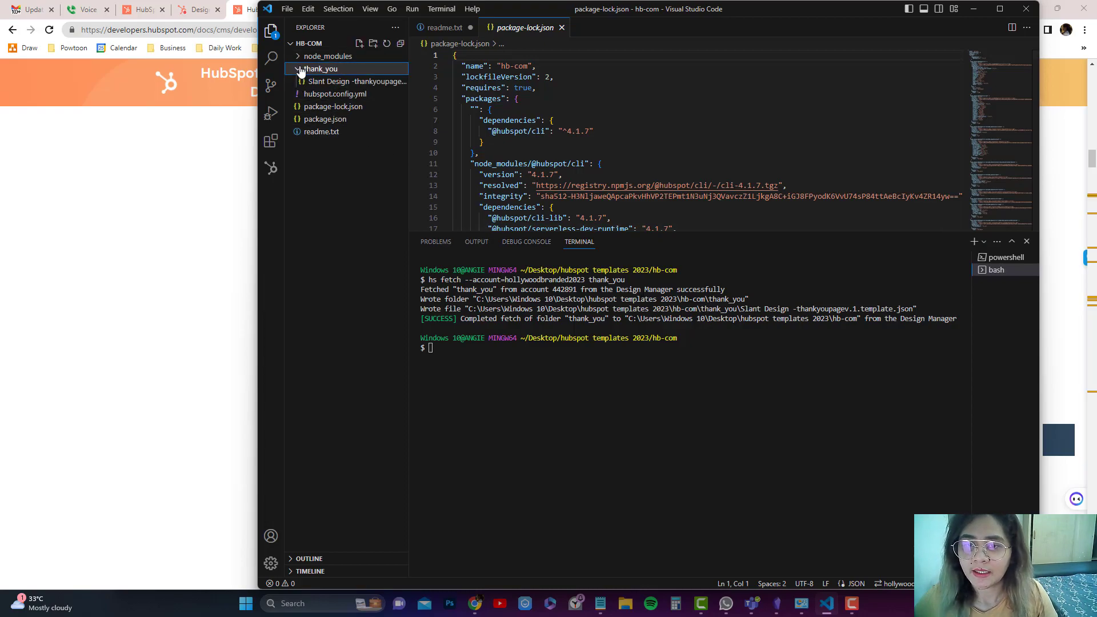
left_click(353, 81)
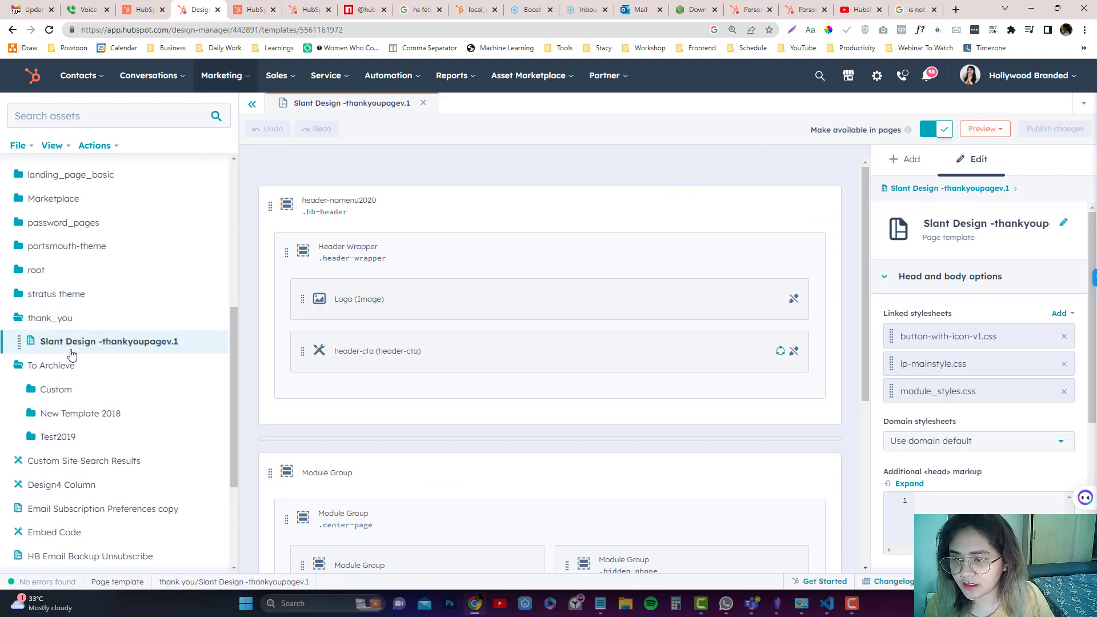
left_click(253, 9)
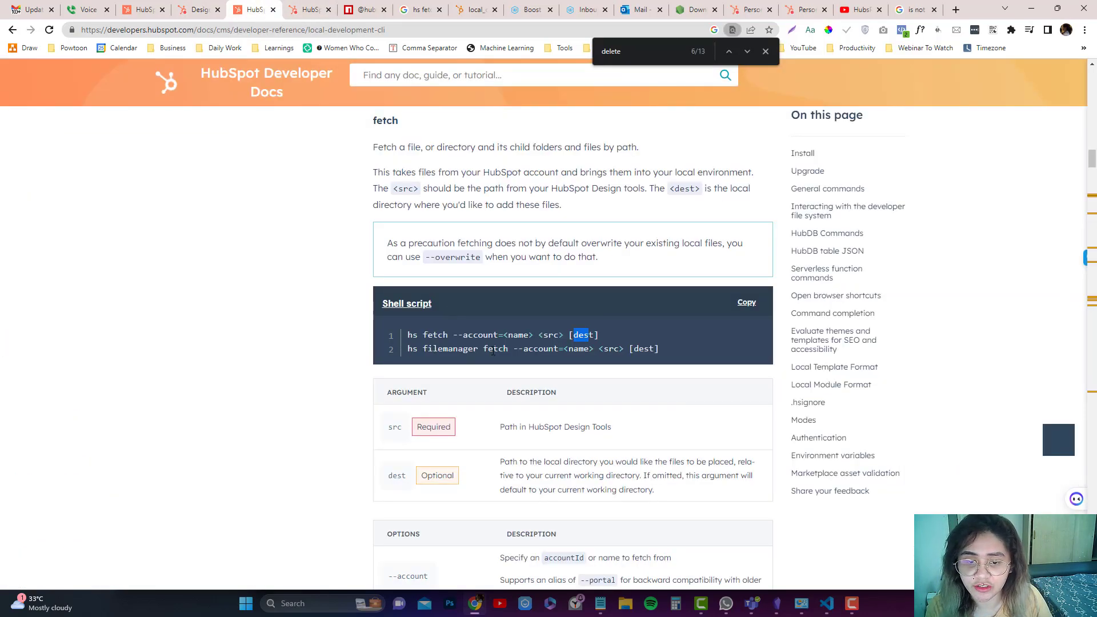
mouse_move(177, 4)
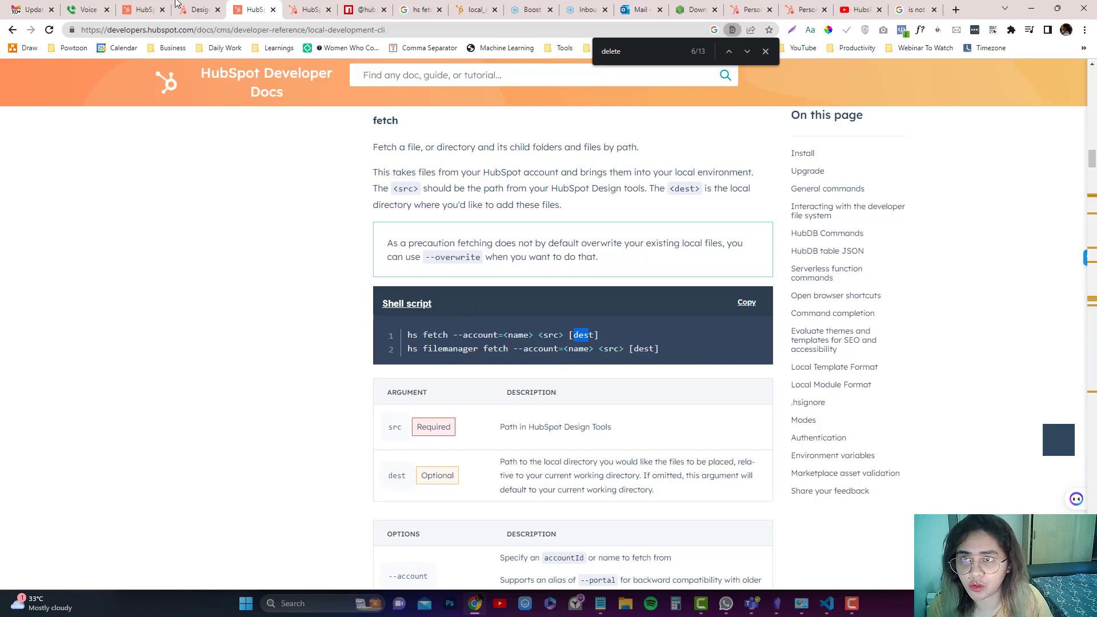
- Switch to the Design Manager tab showing the Slant Design thank-you template
left_click(198, 9)
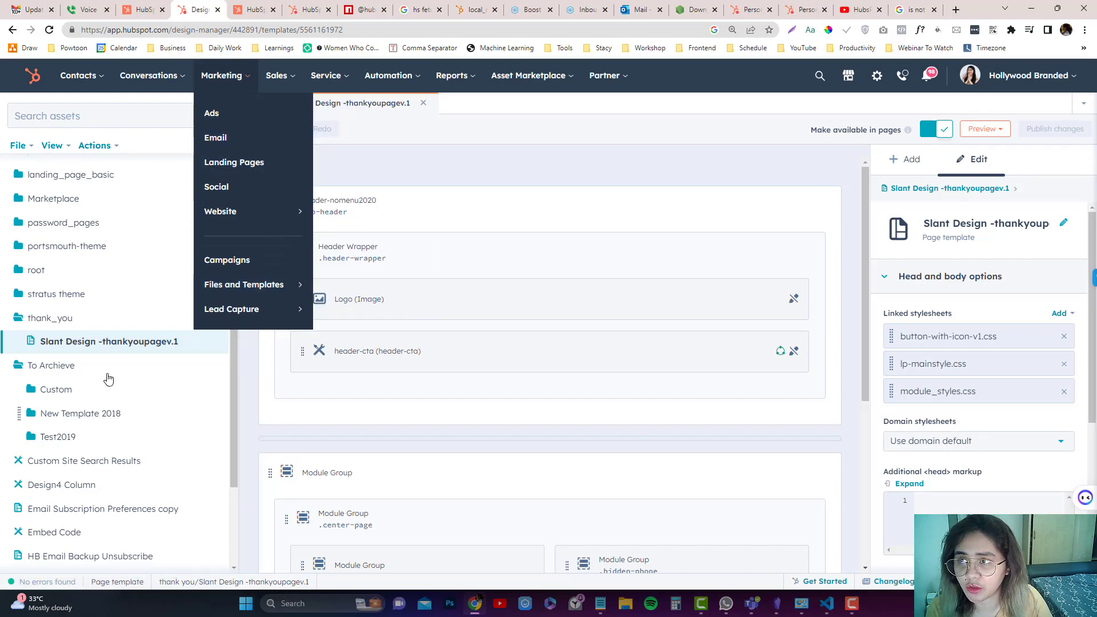
mouse_move(220, 212)
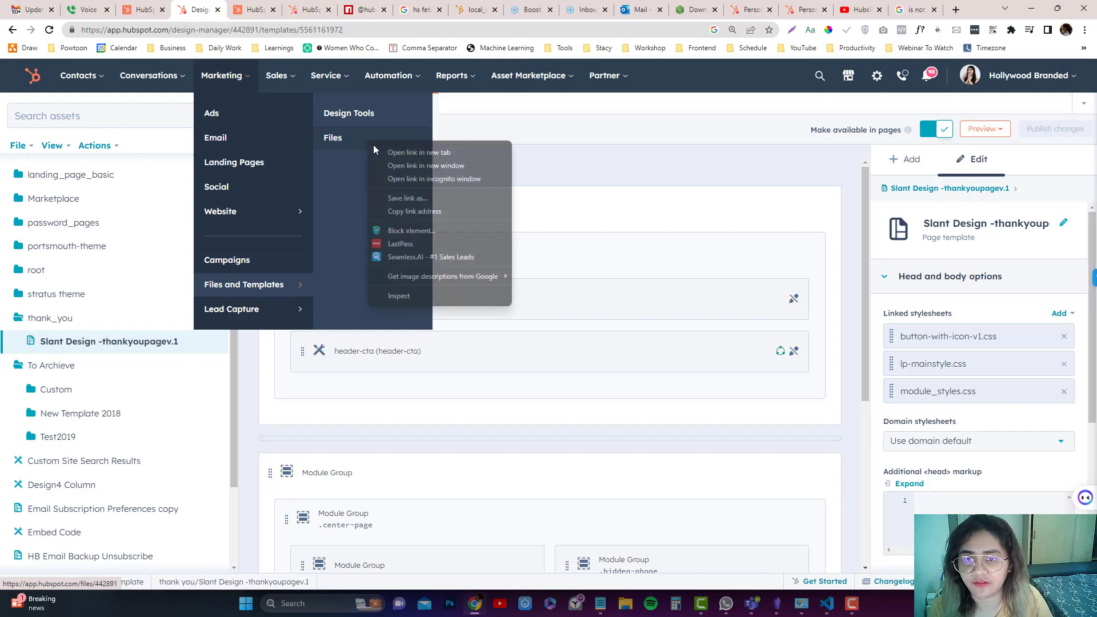
- Return to the fetch documentation tab after browsing Files and Templates
left_click(187, 9)
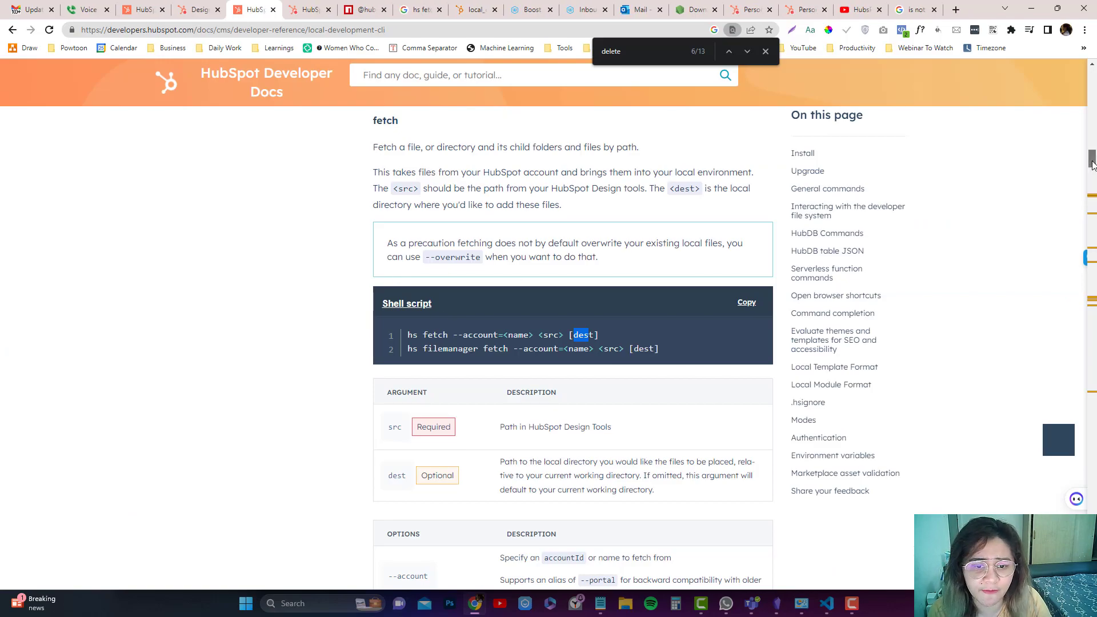
- Scroll down to the fetch Options table, including the overwrite option
scroll("down", 3)
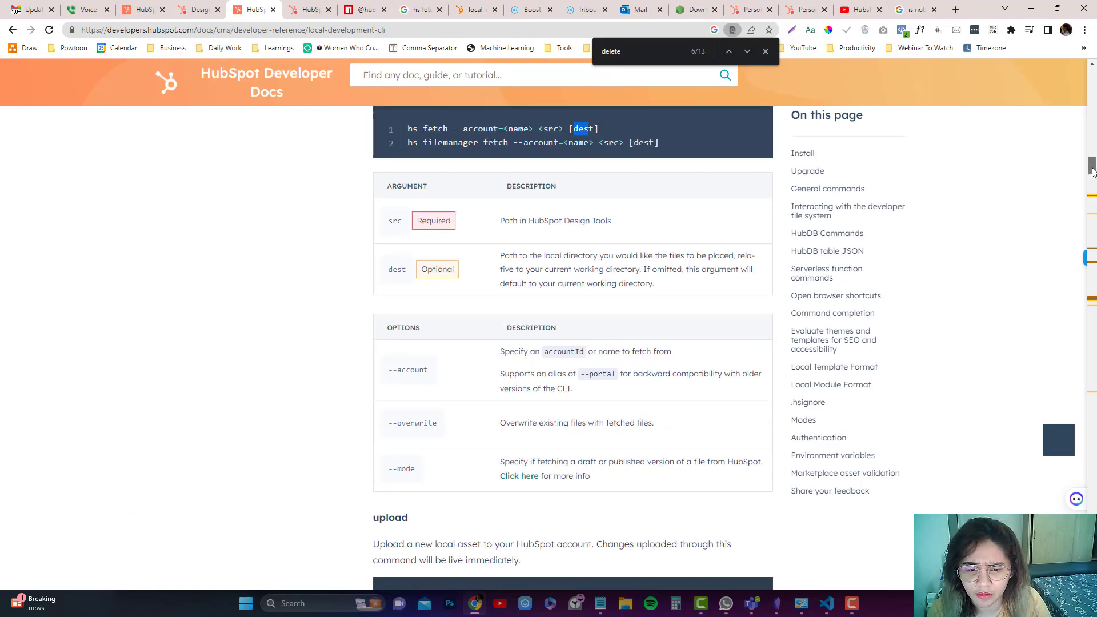
scroll("down", 3)
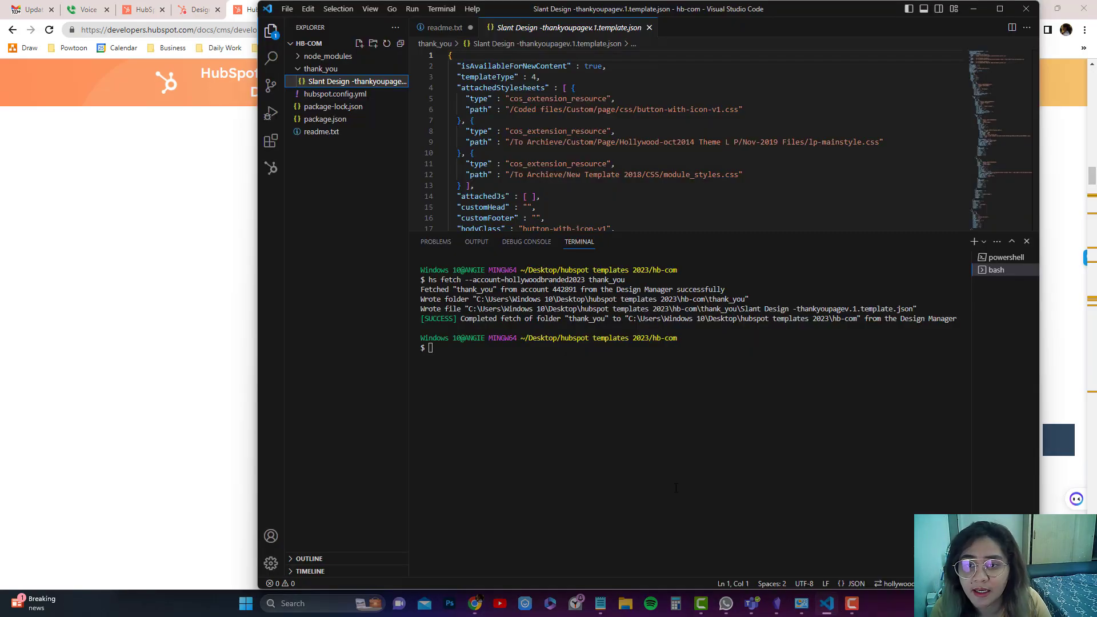
- Create hi.txt inside thank_you containing the text 'This is test'
left_click(320, 68)
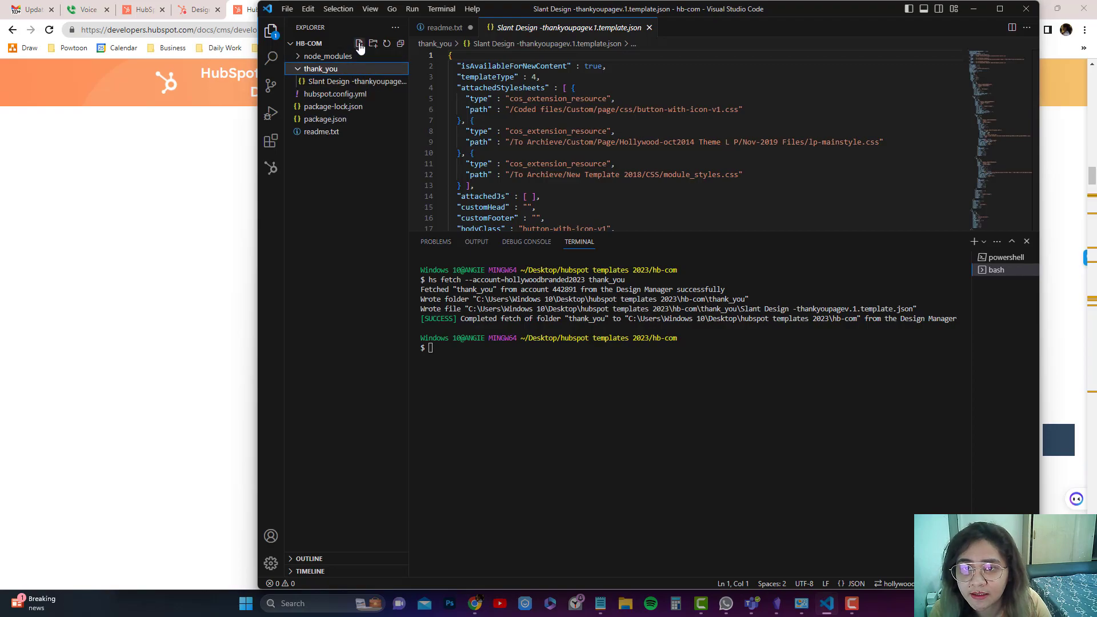
left_click(359, 43)
type("!")
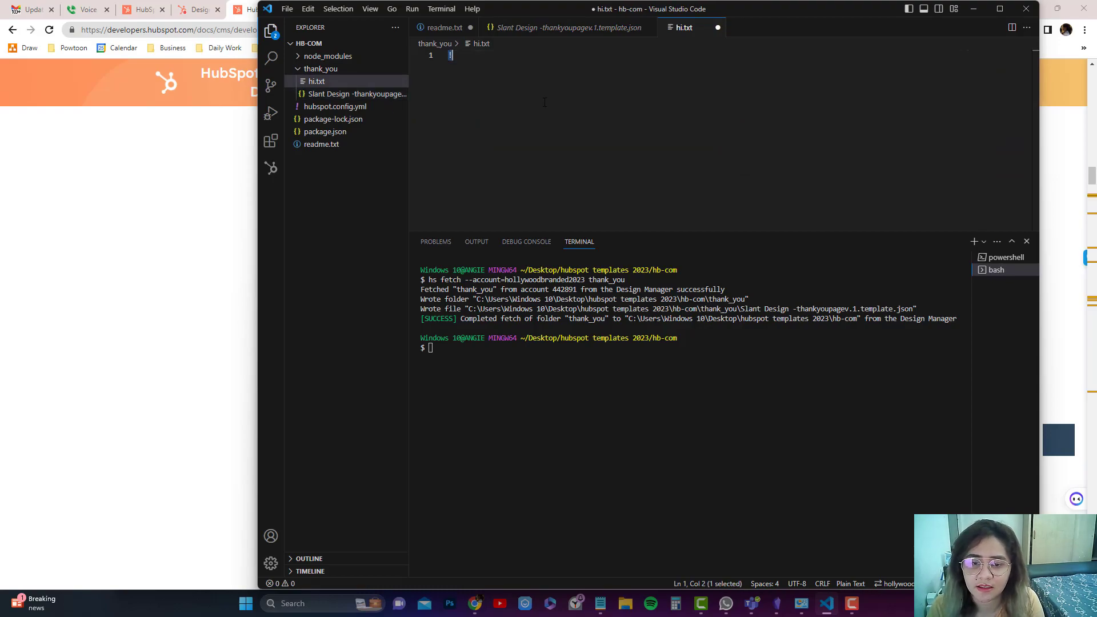
type("This is test")
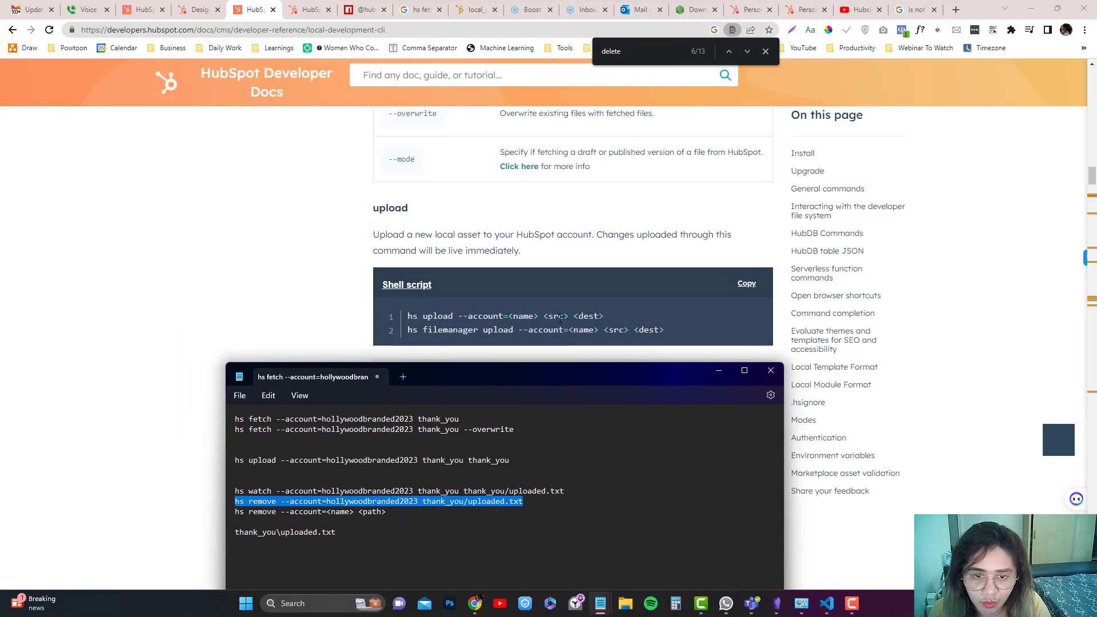
- Append /hi.txt to the upload command's destination and select the whole line
double_click(487, 460)
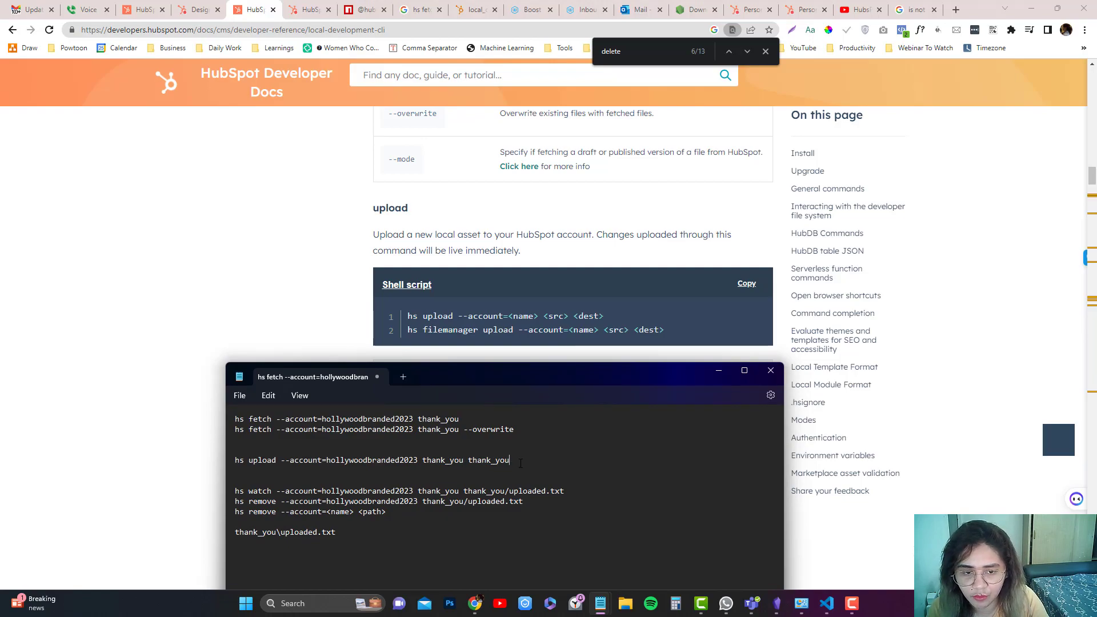
type("/")
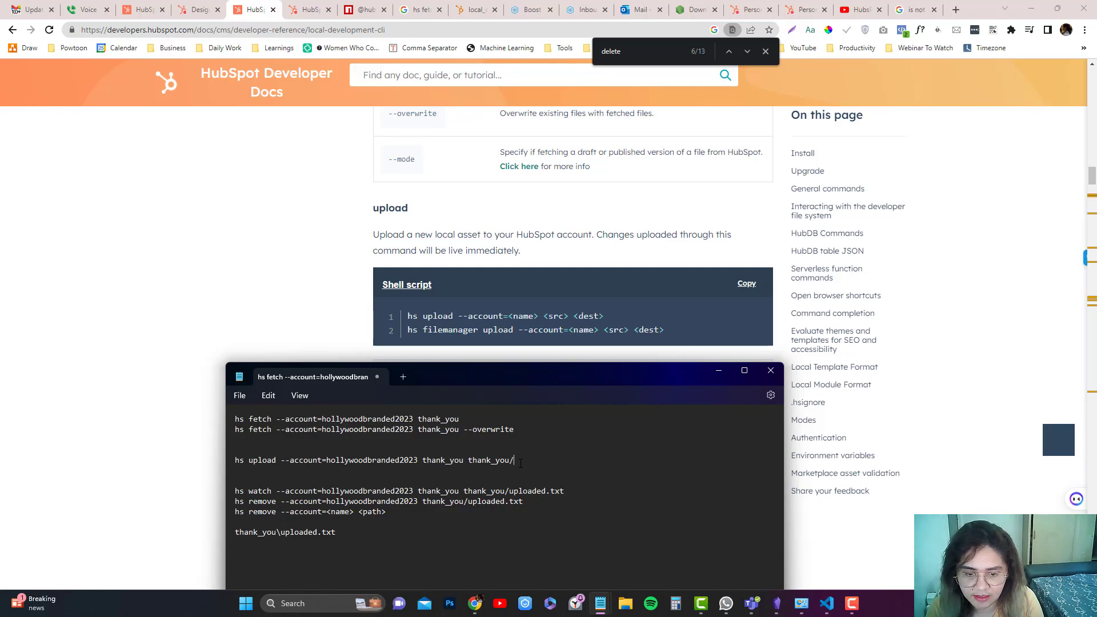
type("h..txt")
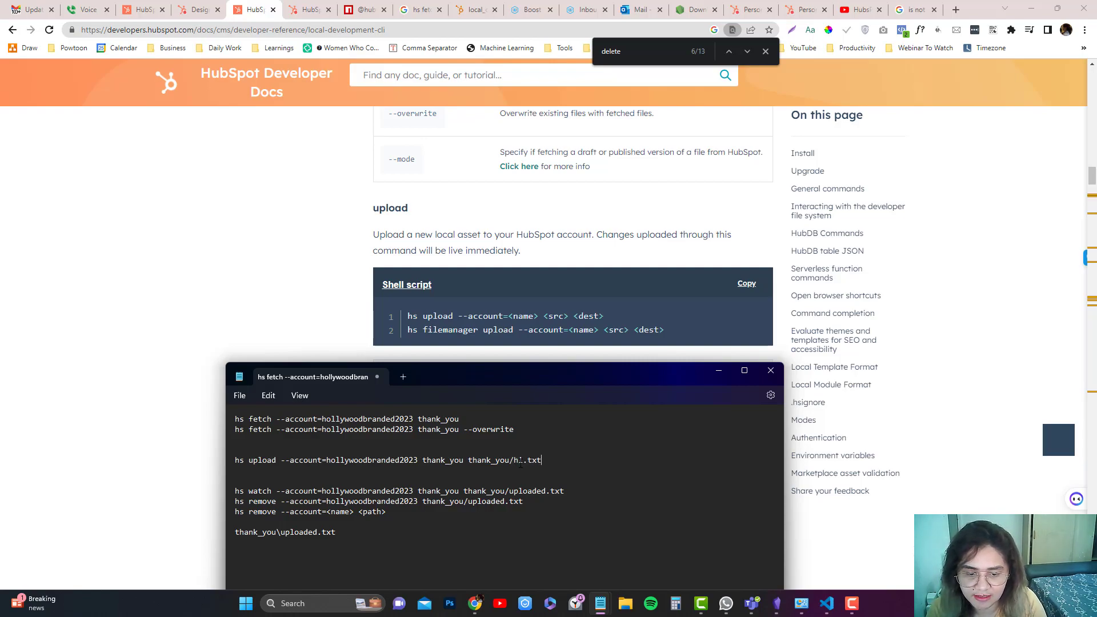
triple_click(389, 459)
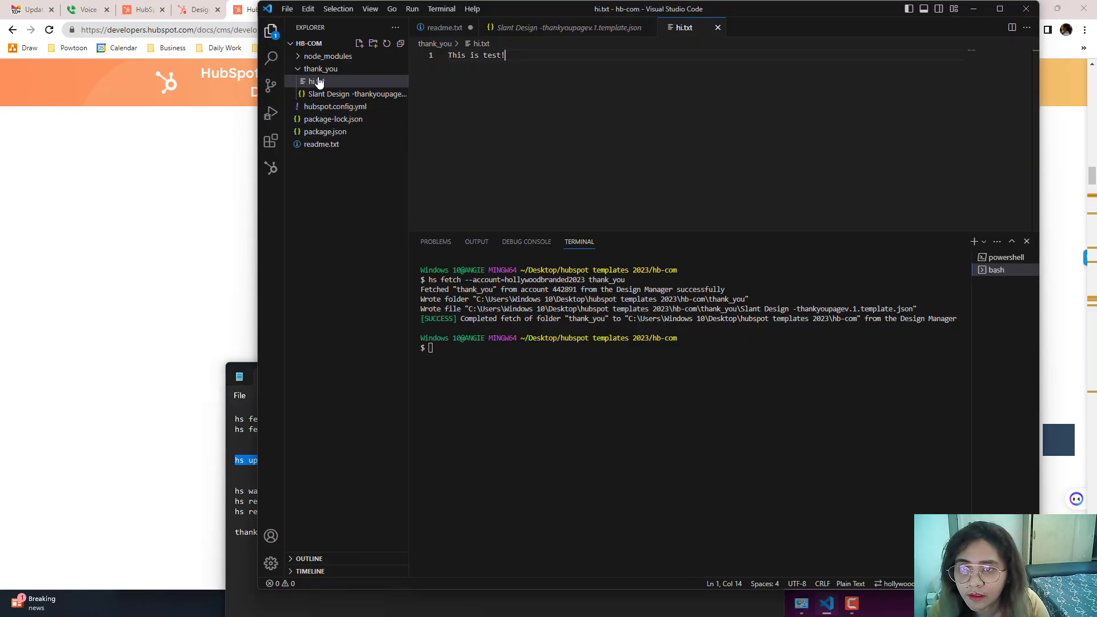
- Run hs upload --account=hollywoodbranded2023 thank_you thank_you/hi.txt in the terminal
left_click(321, 68)
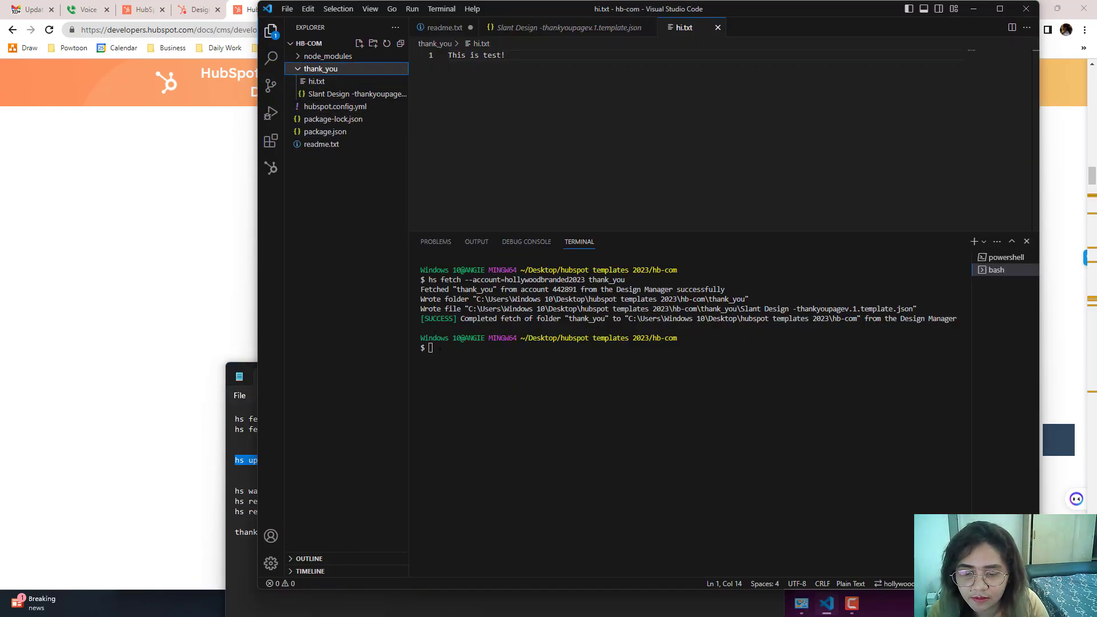
type("hs upload --account=hollywoodbranded2023 thank_you thank_you/hi.txt")
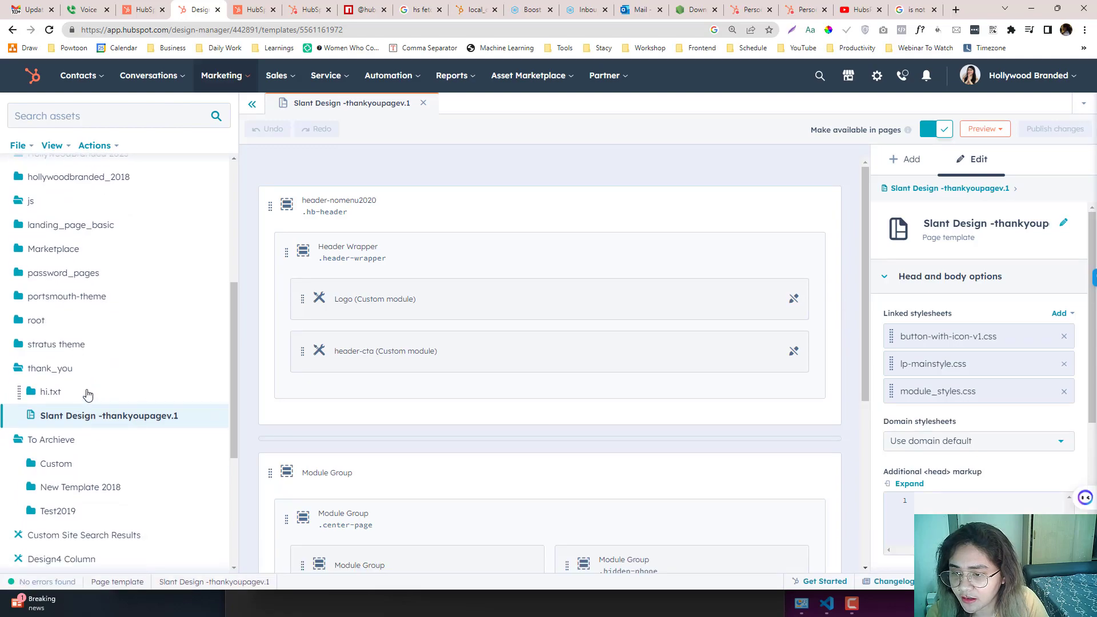
- Delete hi.txt from Design Manager's thank_you folder and confirm the deletion
left_click(50, 390)
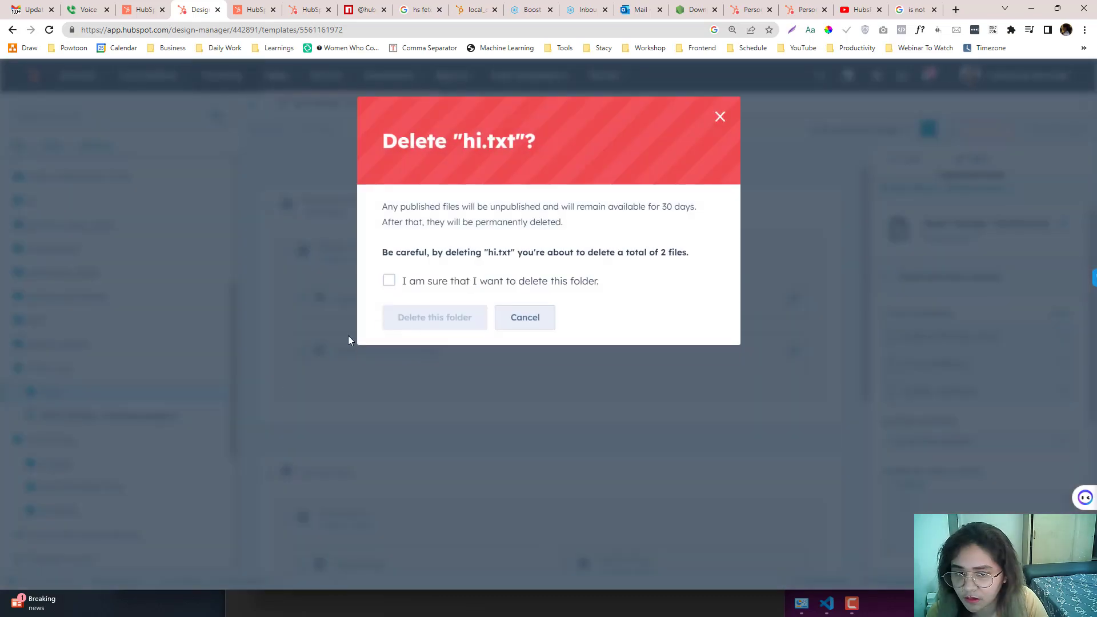
left_click(524, 317)
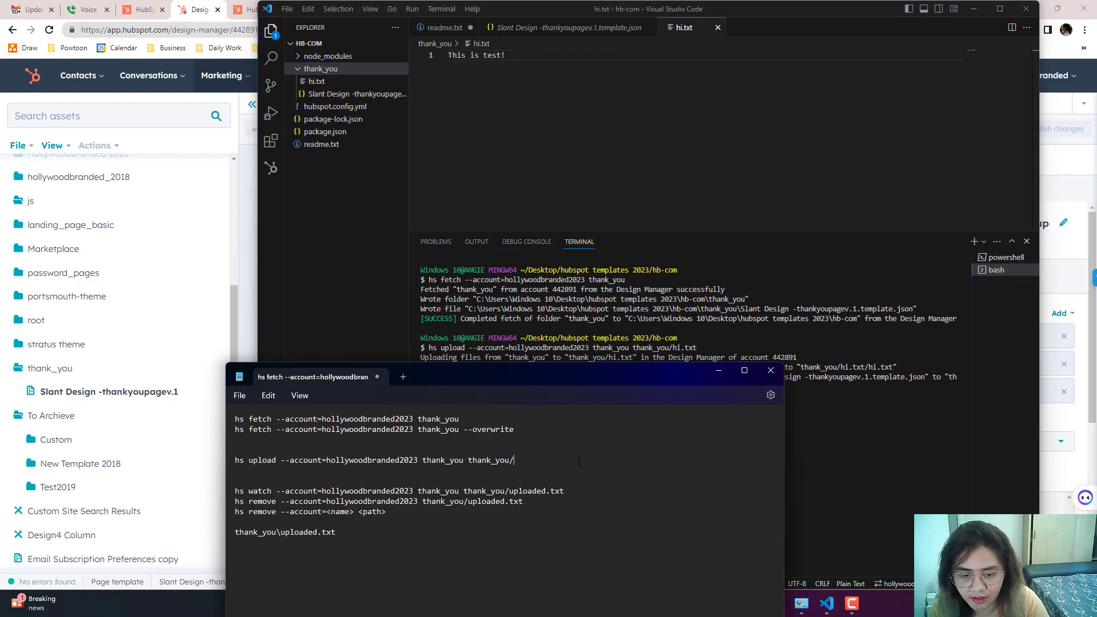
- Run hs upload --account=hollywoodbranded2023 thank_you thank_you to upload the folder
key("Backspace")
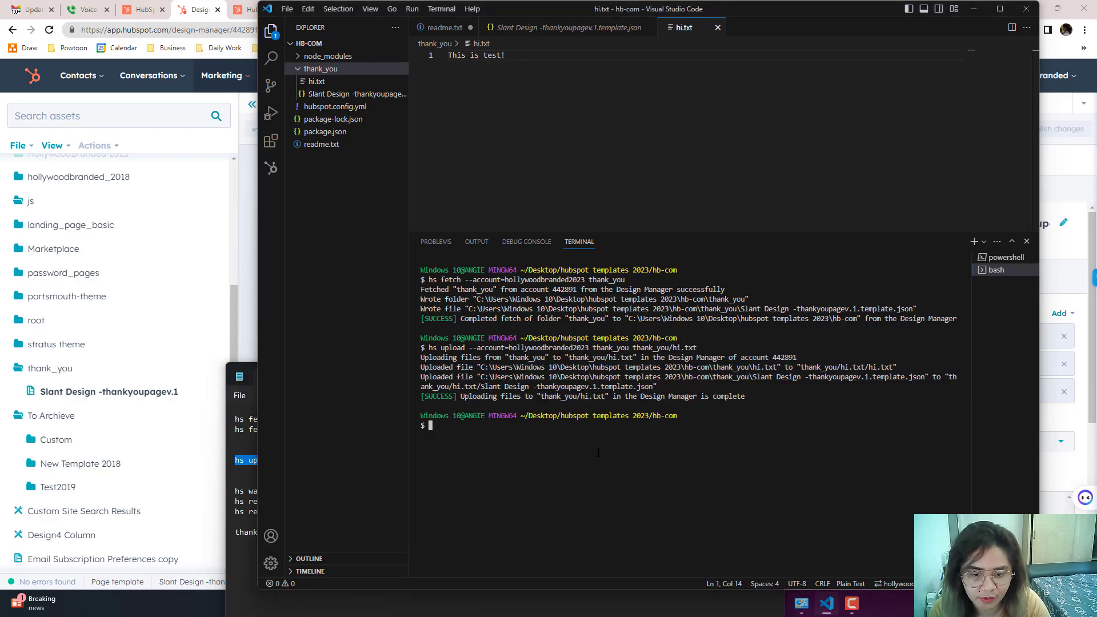
type("hs upload --account=hollywoodbranded2023 thank_you thank_you")
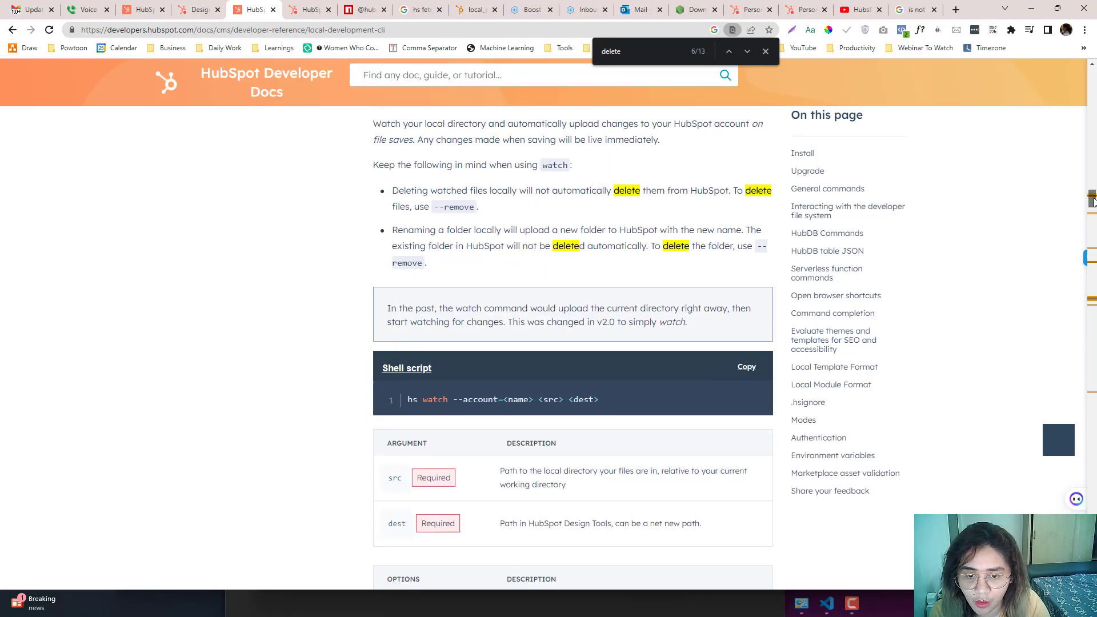
- Bring the Notepad command notes forward and select the hs remove command
left_click(825, 603)
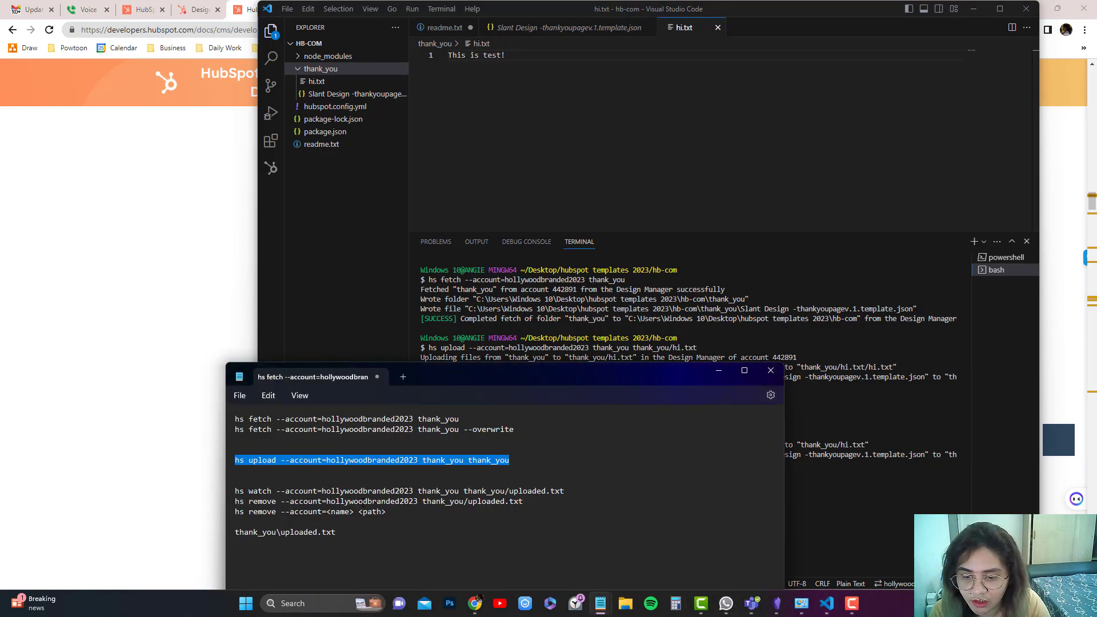
double_click(496, 501)
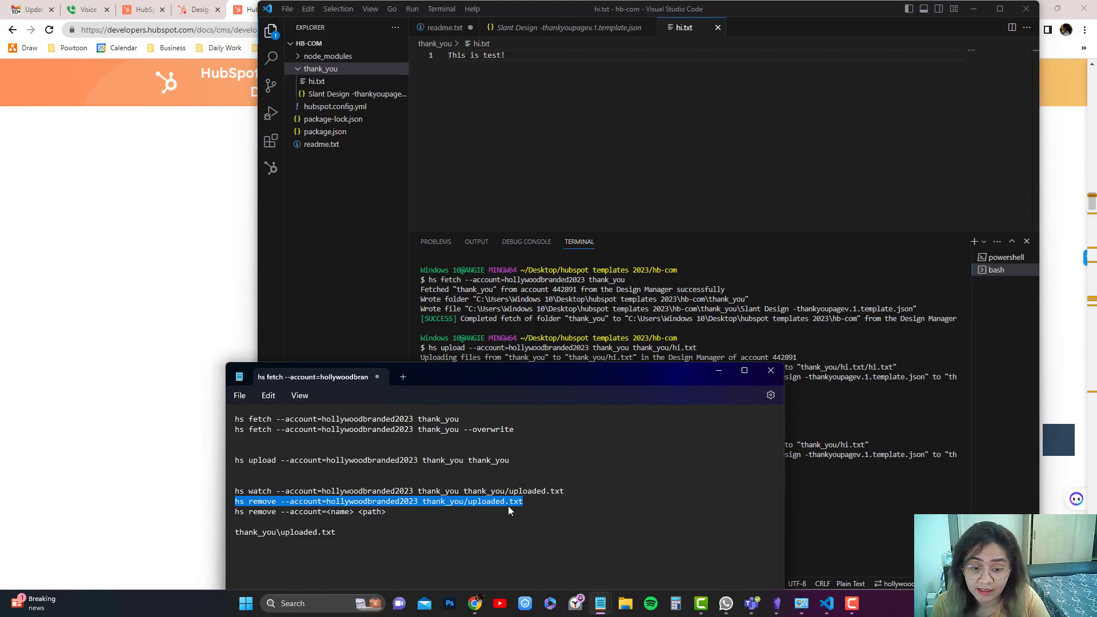
mouse_move(514, 509)
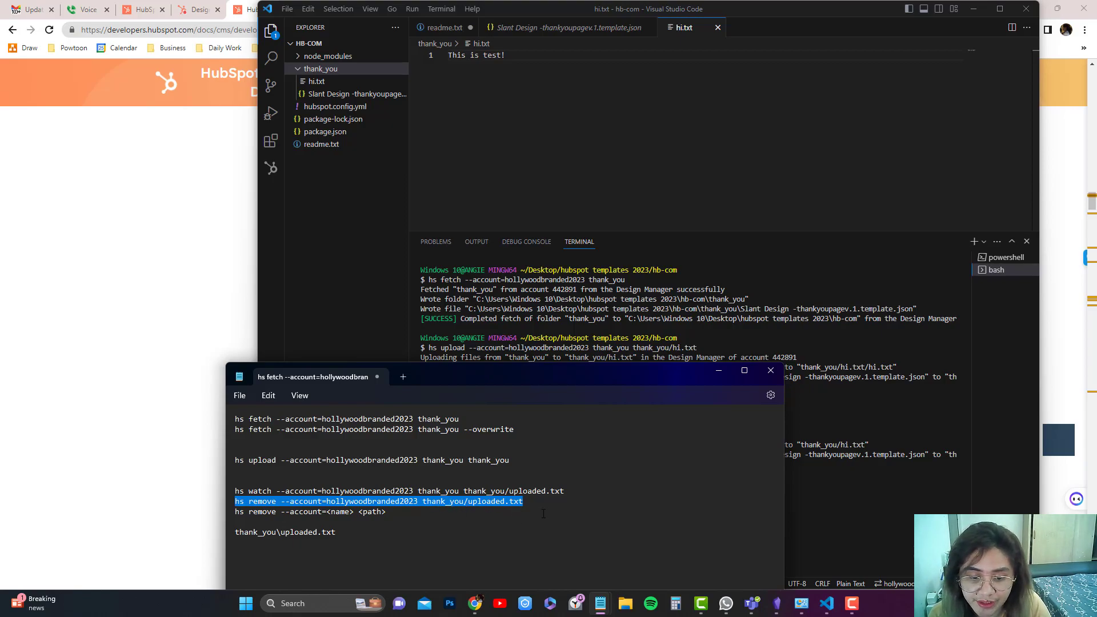
mouse_move(448, 501)
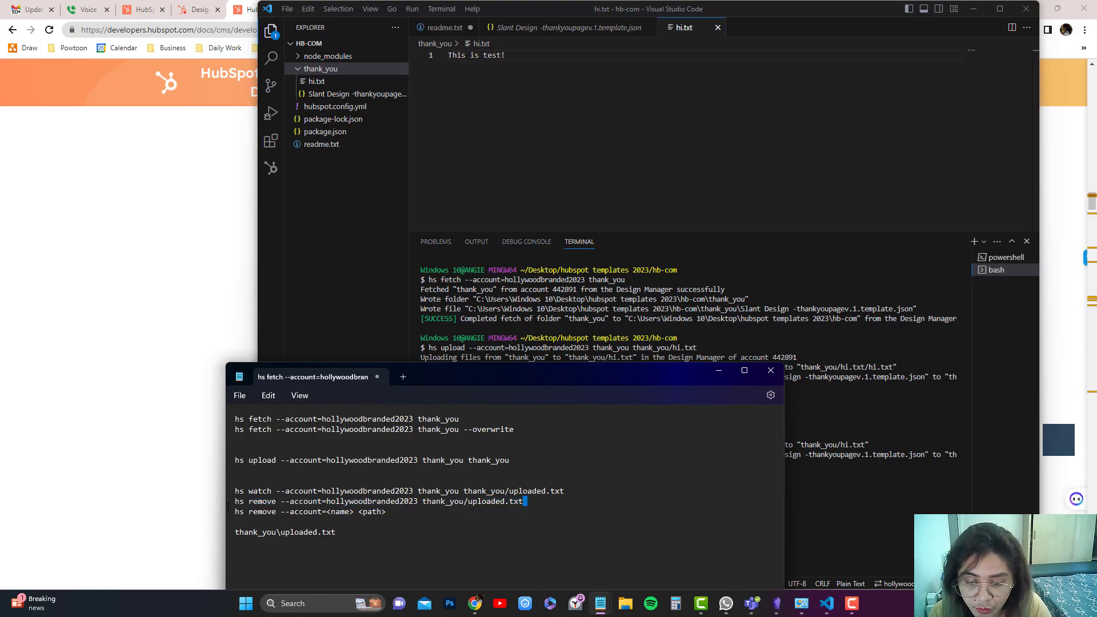
- Paste hs remove --account=hollywoodbranded2023 thank_you/uploaded.txt, then abandon it unrun
triple_click(378, 501)
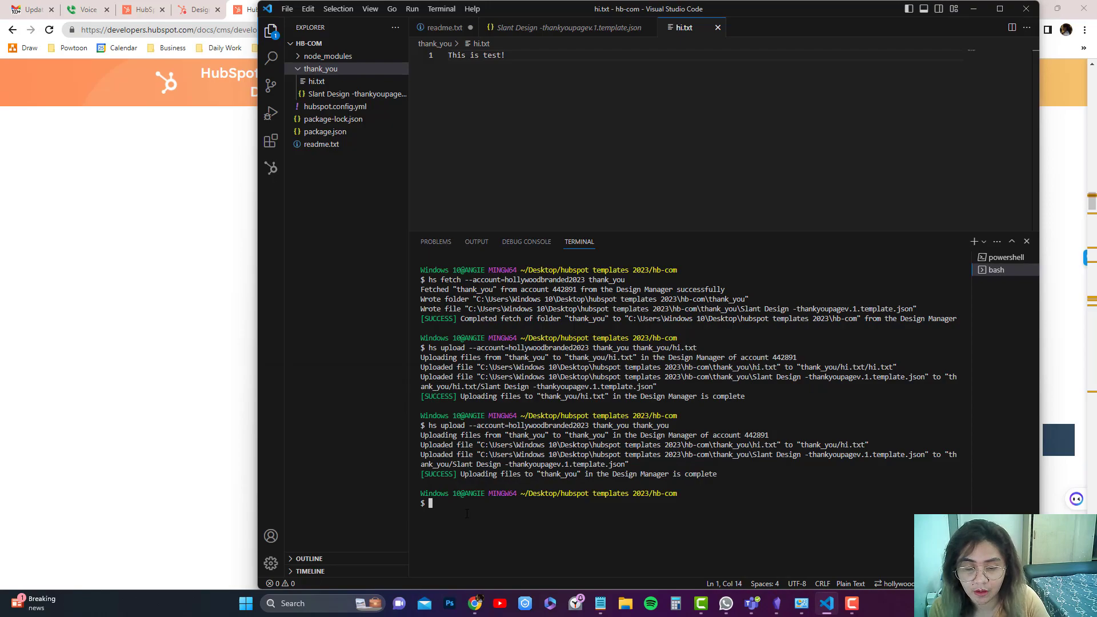
type("hs remove --account=hollywoodbranded2023 thank_you/uploaded.txt")
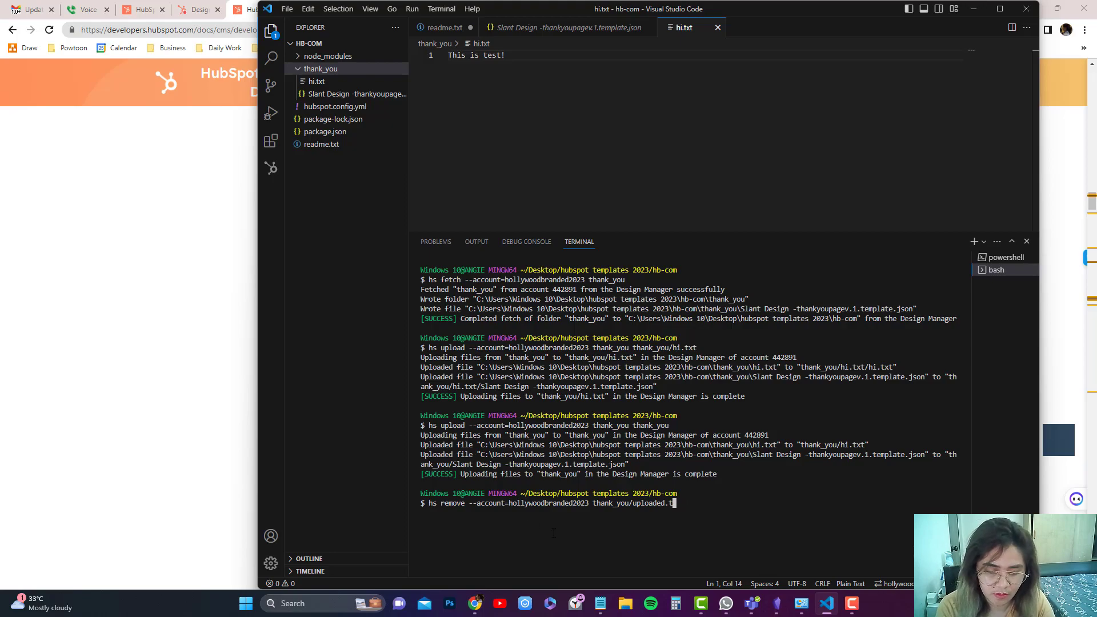
key("Backspace")
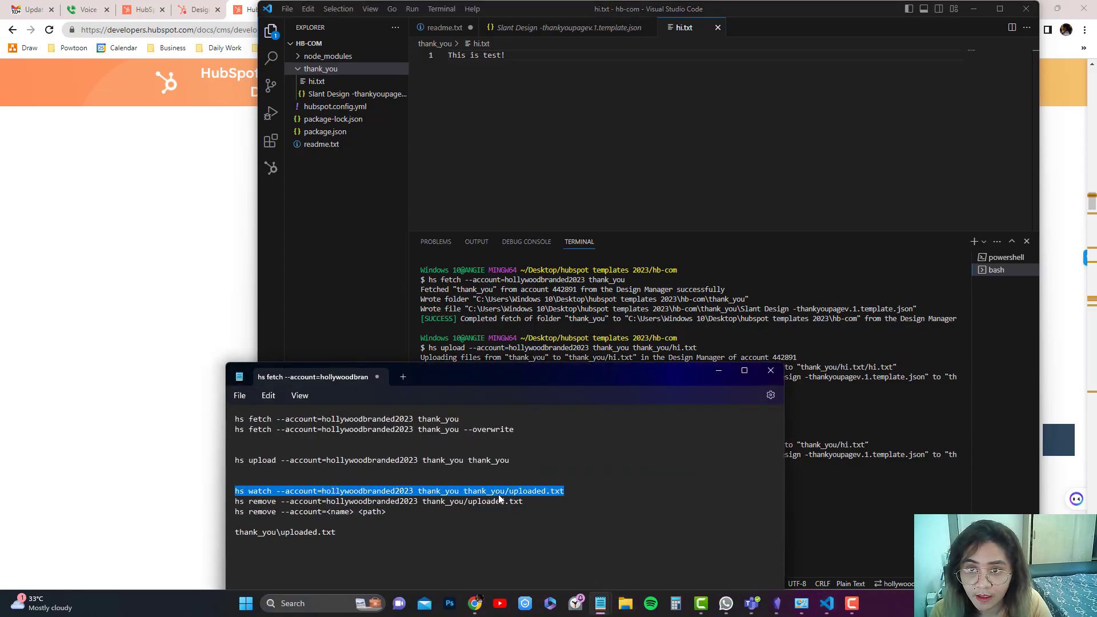
- Run hs watch --account=hollywoodbranded2023 thank_you thank_you/hi.txt from the notes
double_click(526, 490)
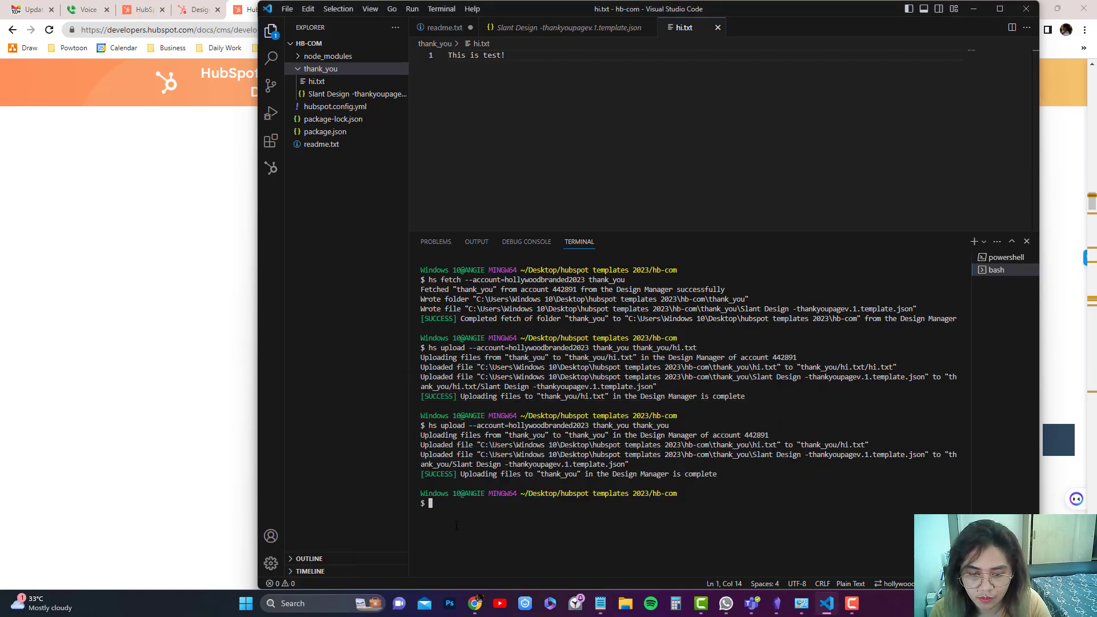
type("hs watch --account=hollywoodbranded2023 thank_you thank_you/hi.txt")
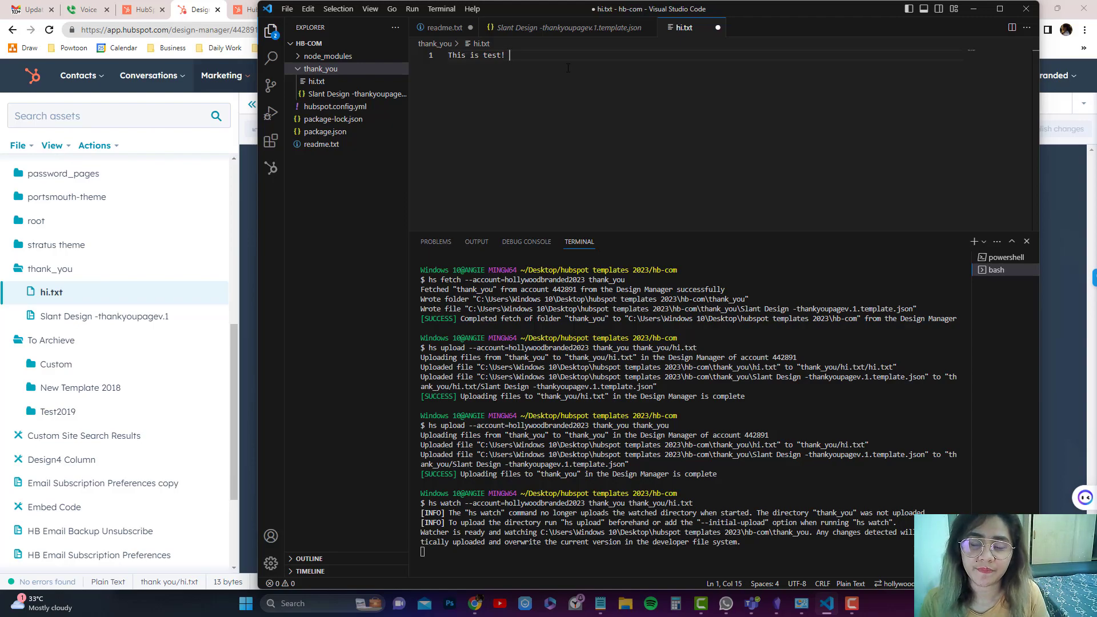
- Write the line 'This is a 2nd test' into hi.txt
type("a")
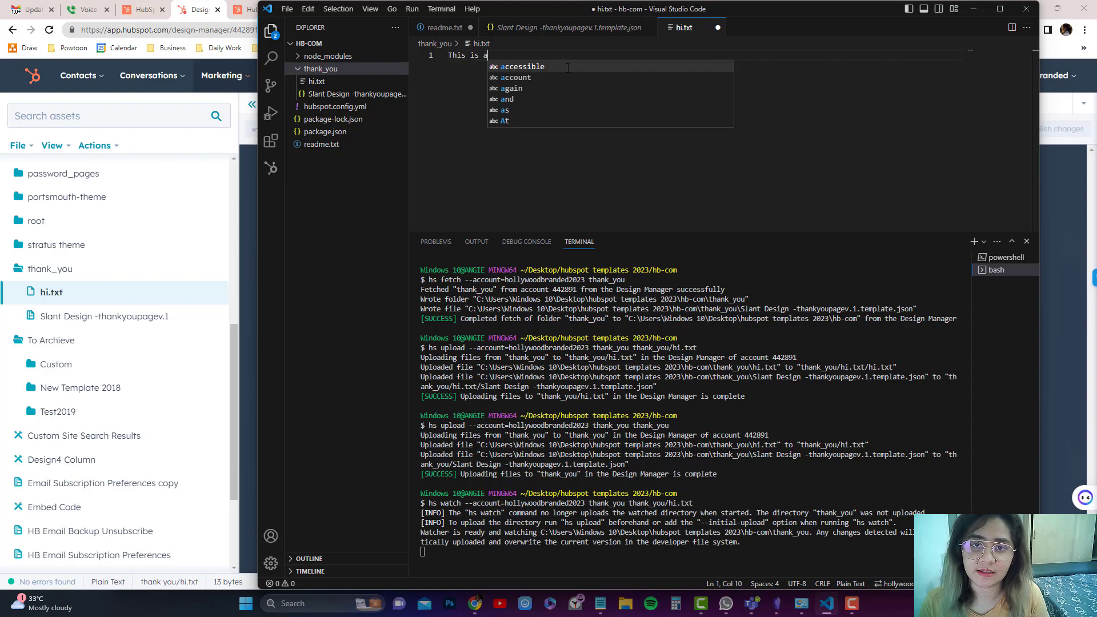
type("second test")
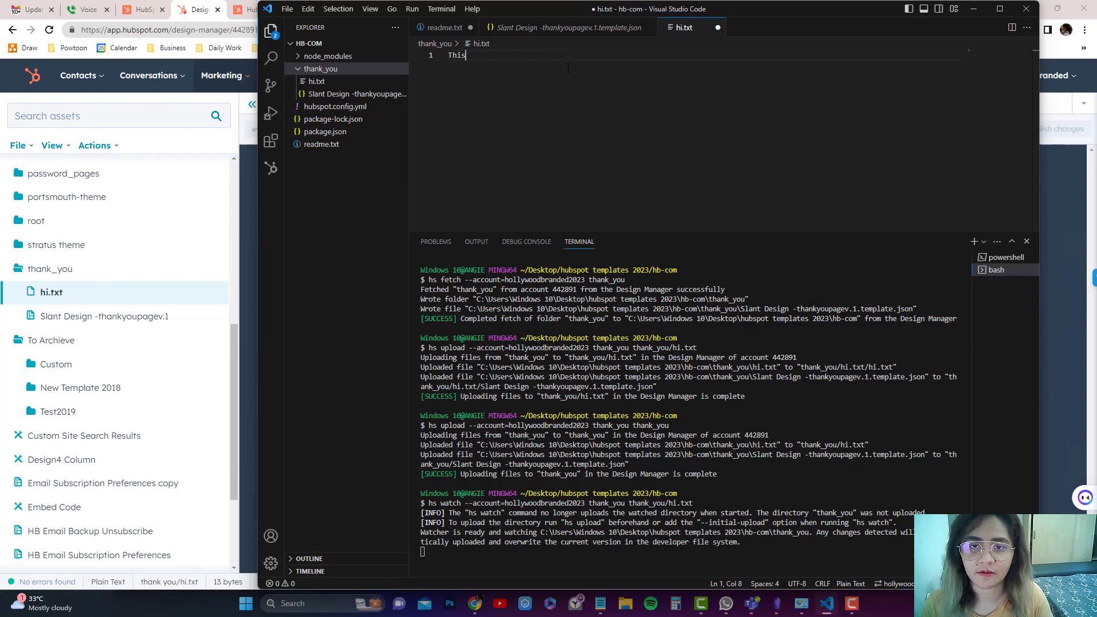
type("is test!")
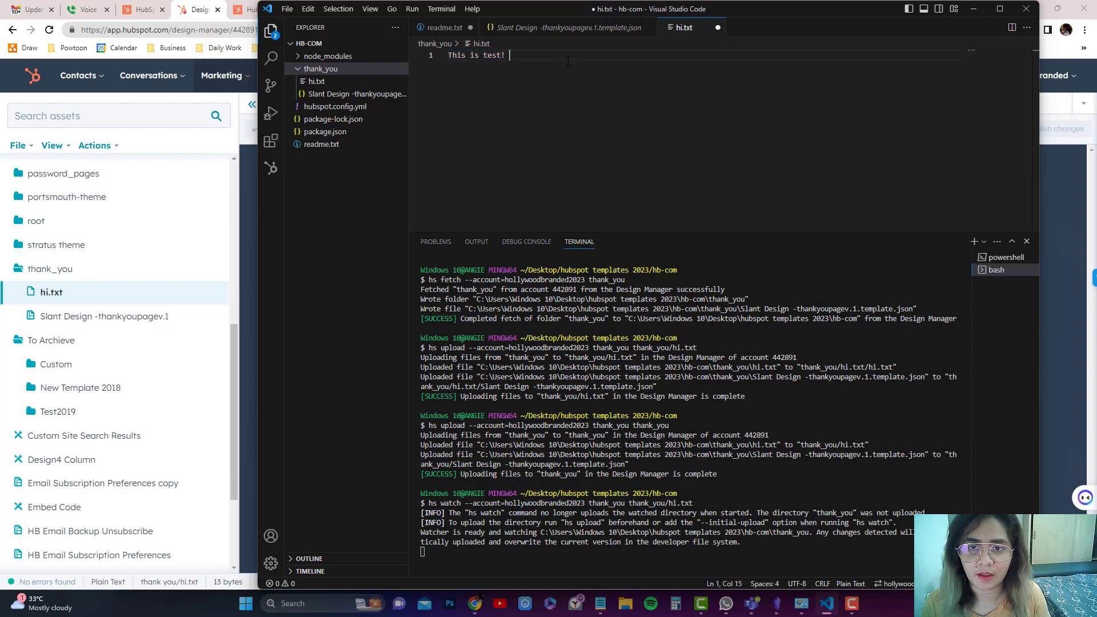
type("This is a")
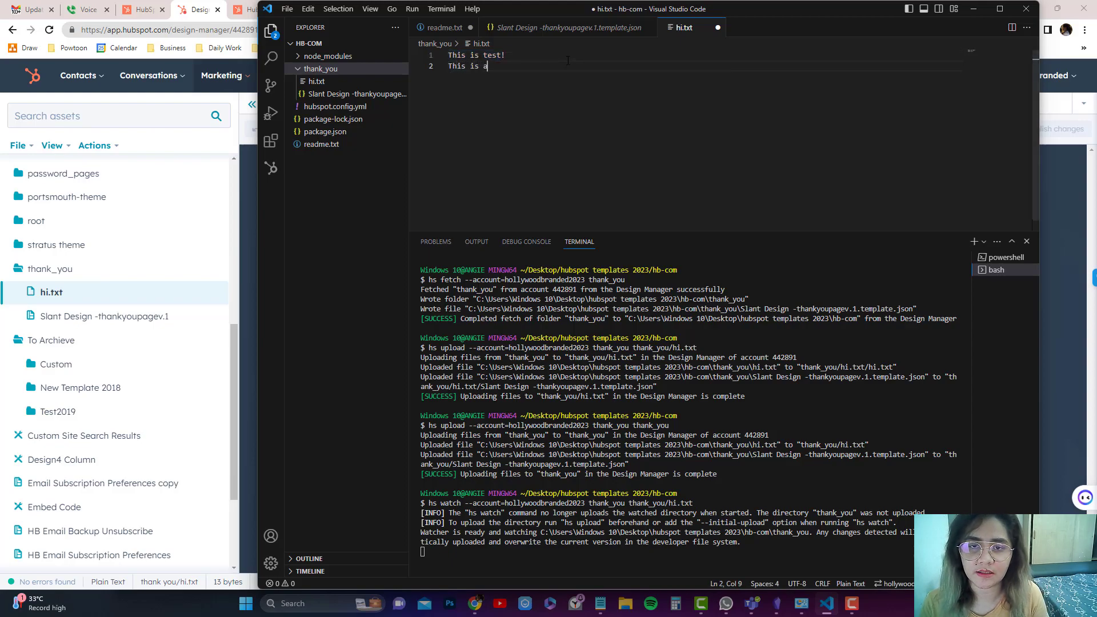
type("2nd test")
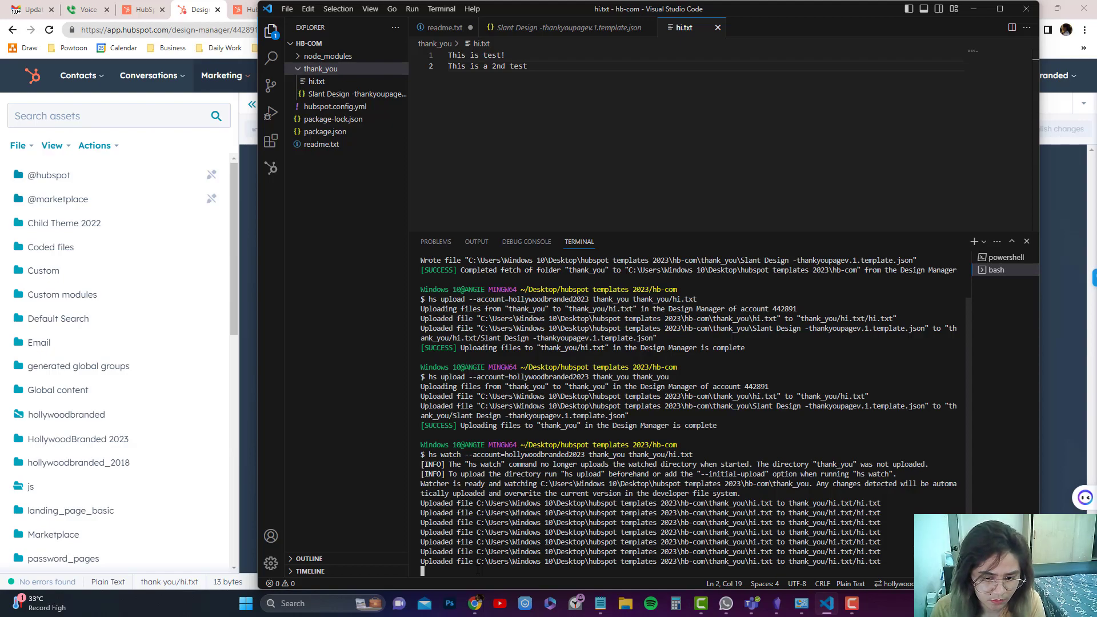
mouse_move(375, 187)
type("hs watch --account=hollywoodbranded2023 thank_you thank_you")
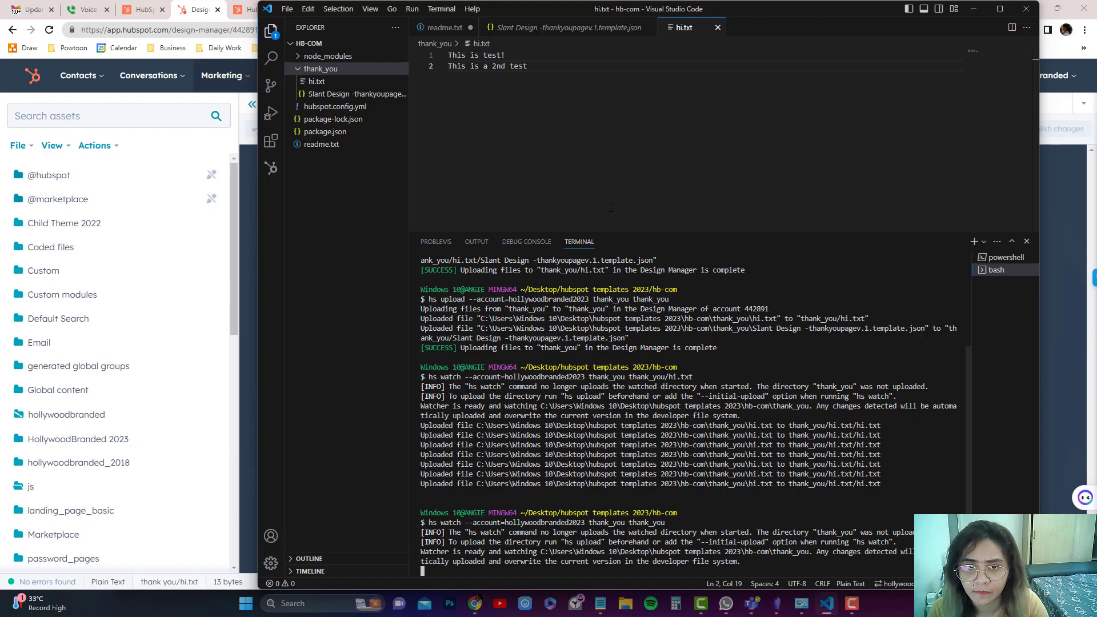
- Type 'Thi' while moving to the May 13, 2023 backlog note
type("Thi")
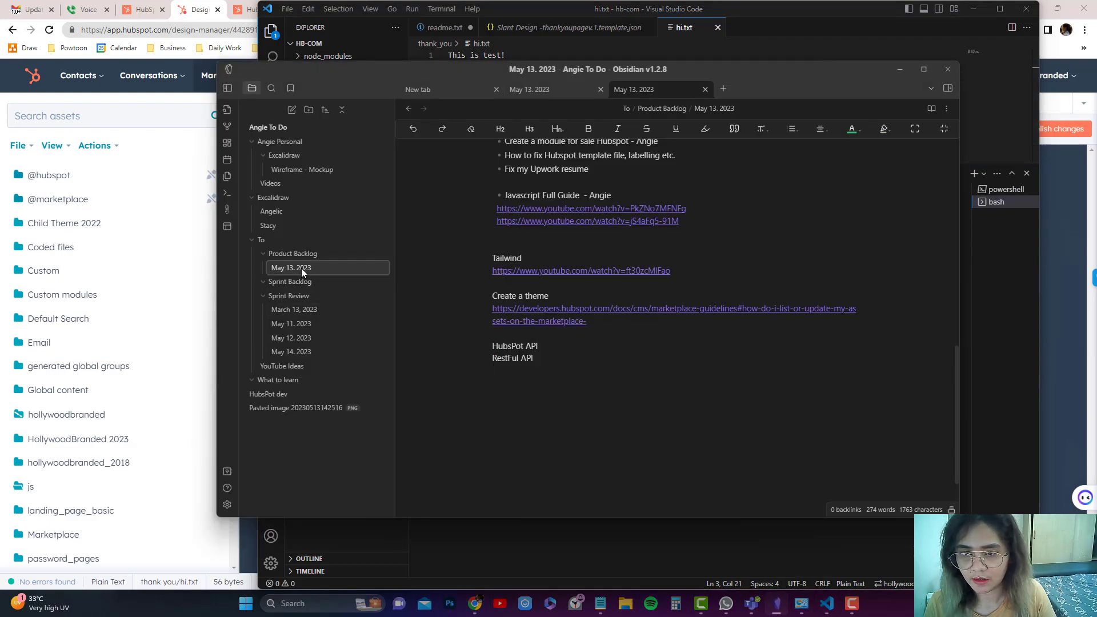
mouse_move(301, 267)
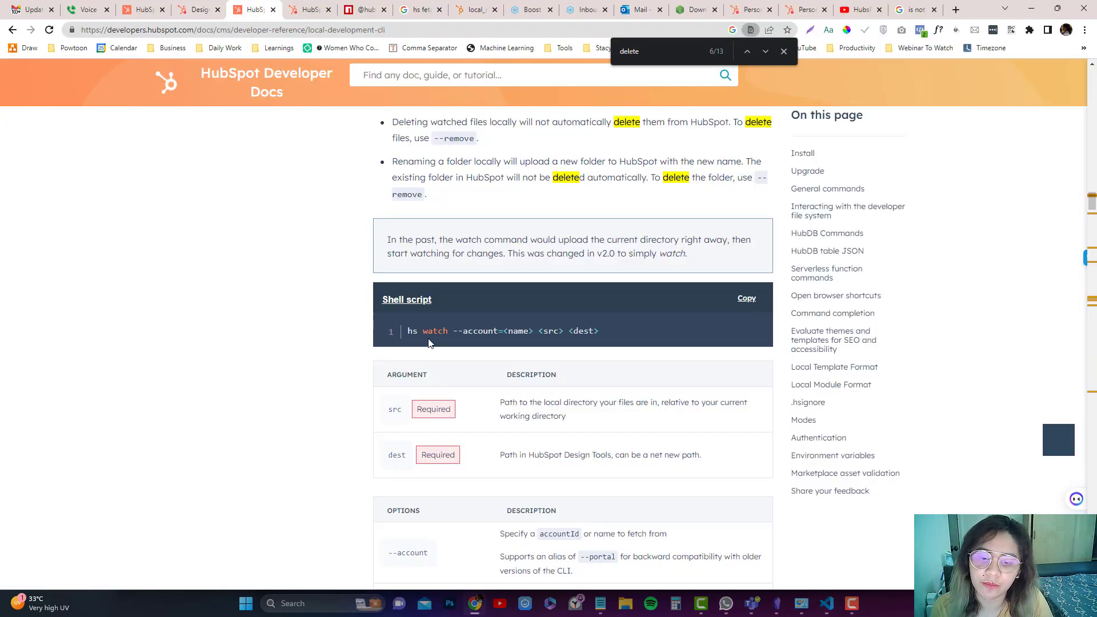
scroll("down", 3)
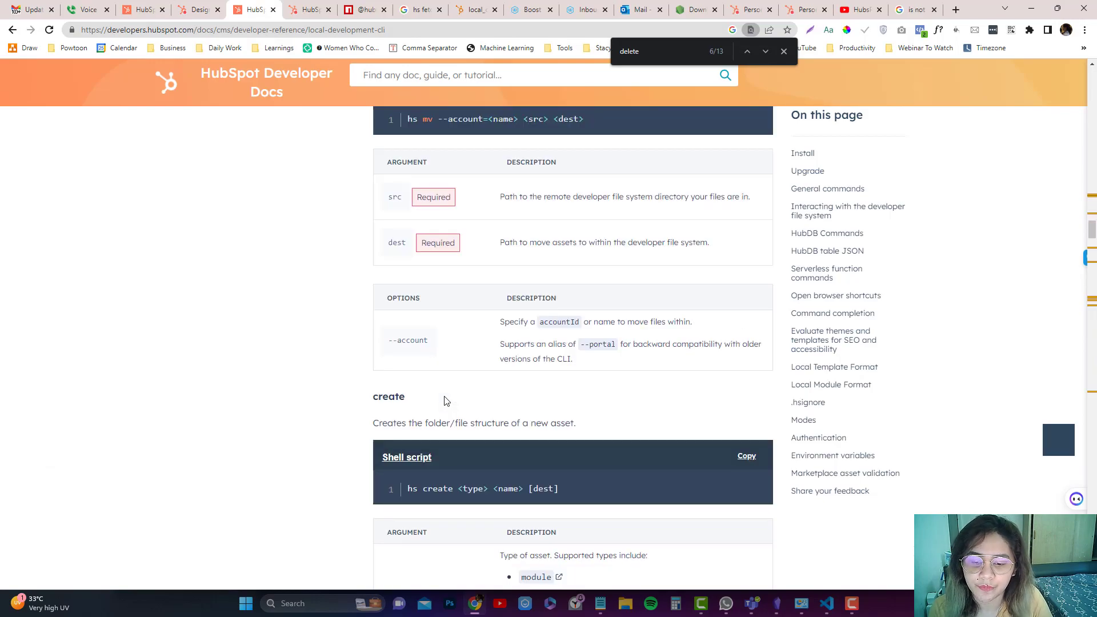
scroll("down", 3)
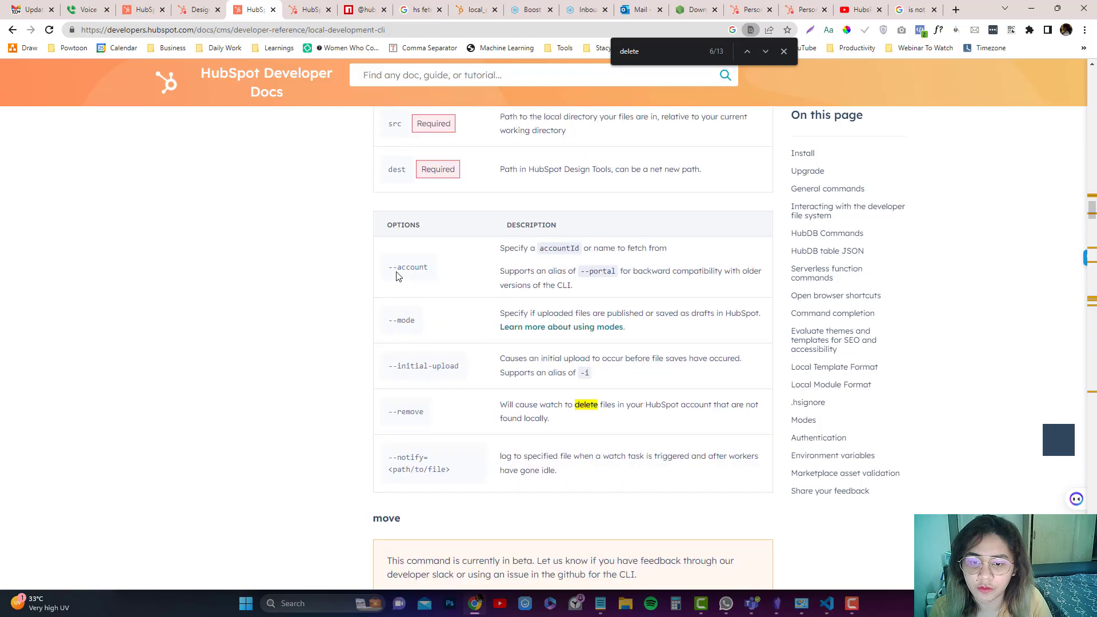
scroll("up", 3)
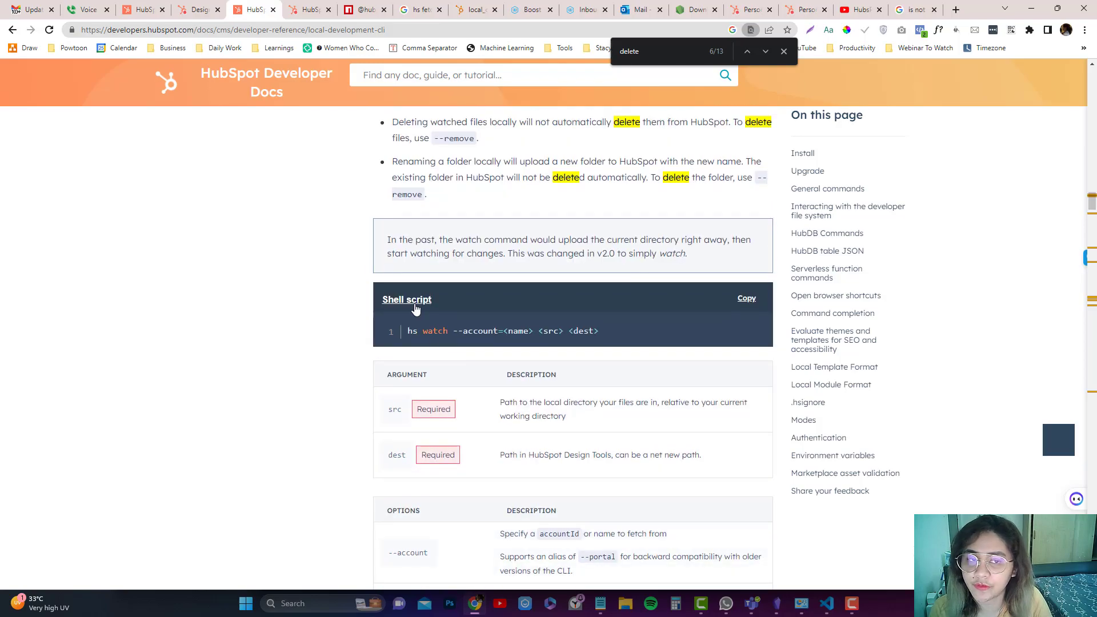
left_click(231, 29)
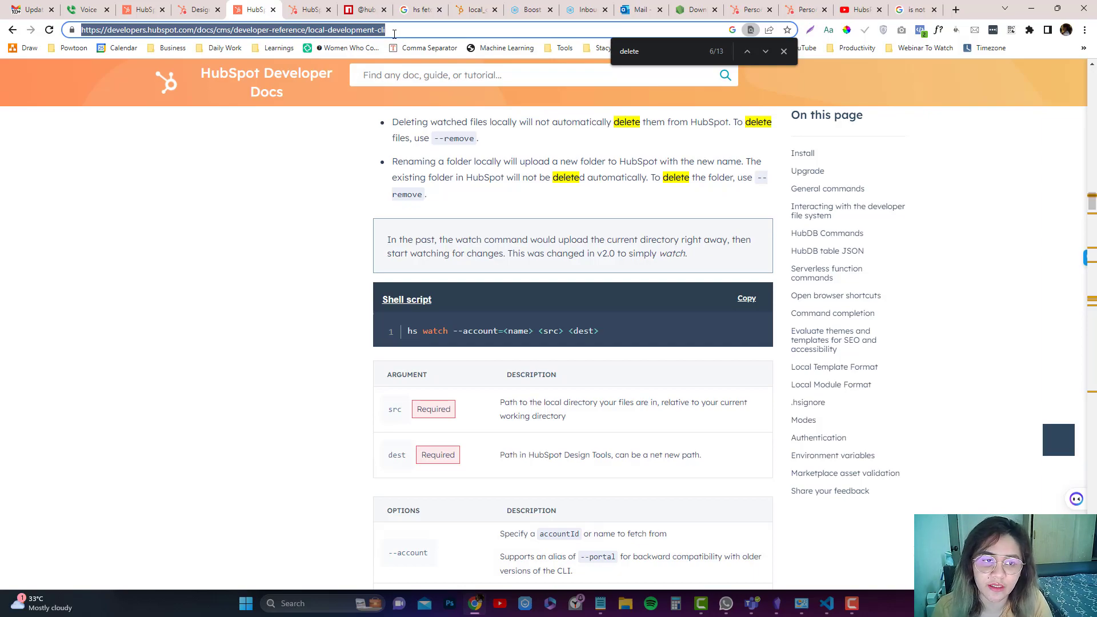
scroll("down", 3)
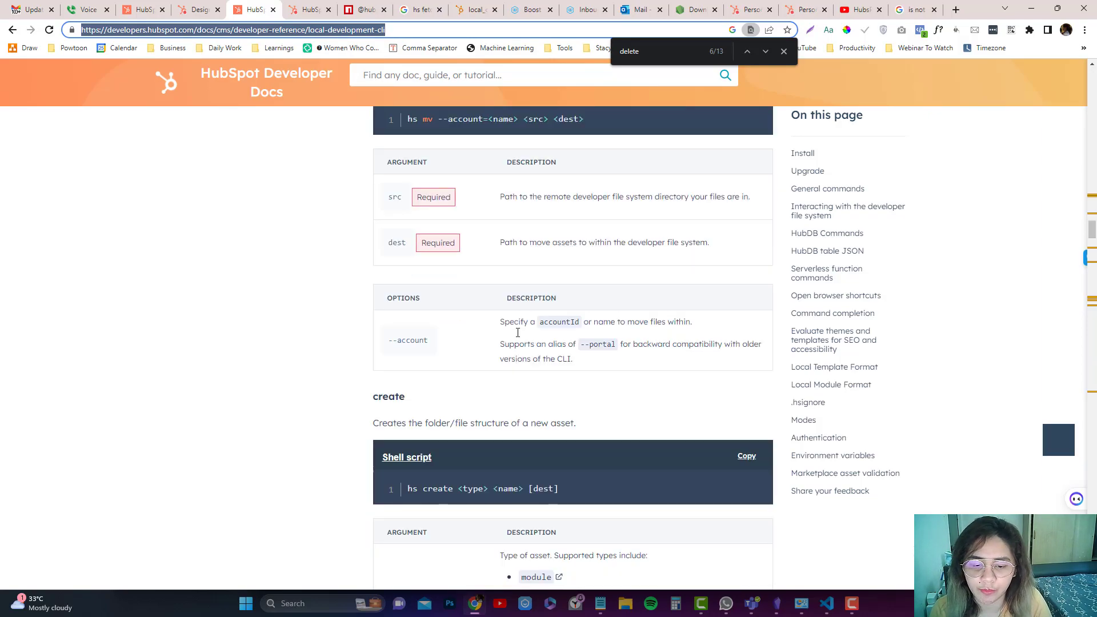
scroll("down", 3)
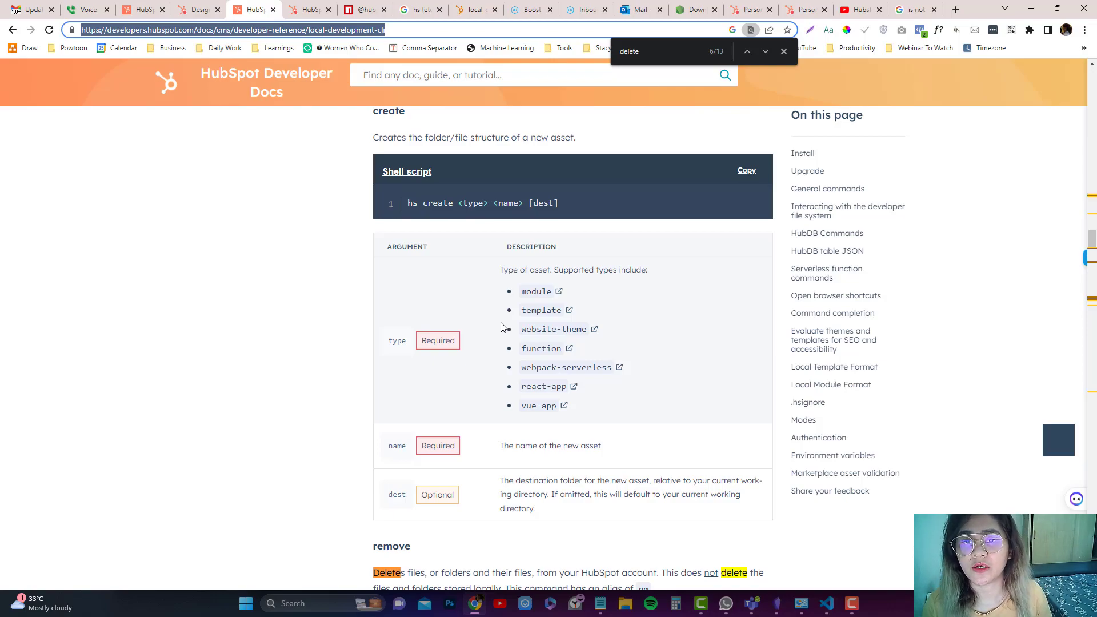
mouse_move(892, 608)
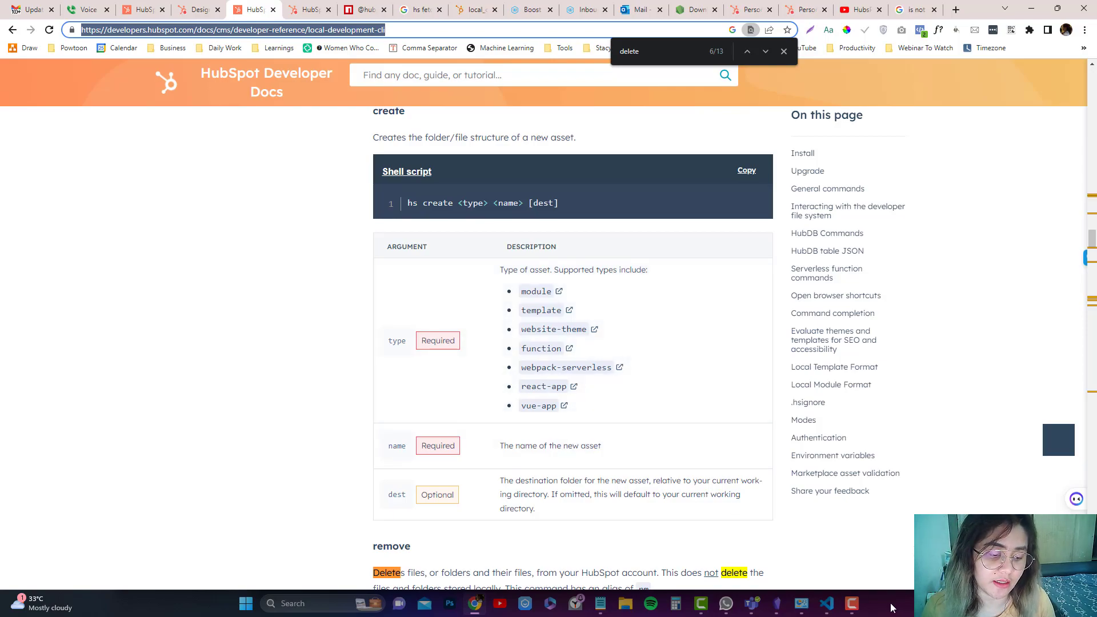